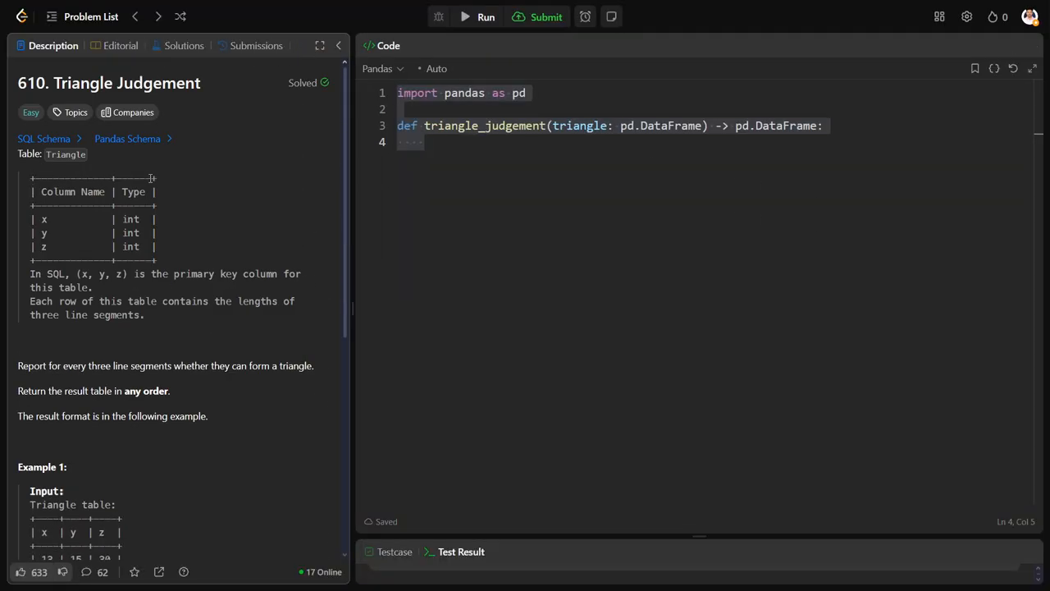
- Highlight the problem sentence about three segments forming a triangle and deselect the pasted tables
scroll("down", 3)
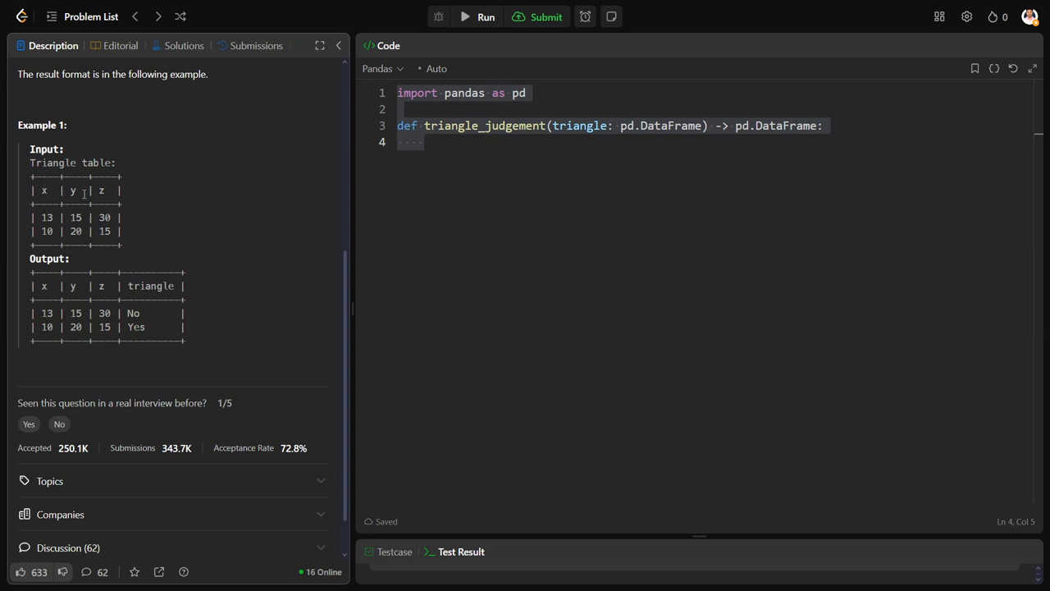
mouse_move(105, 190)
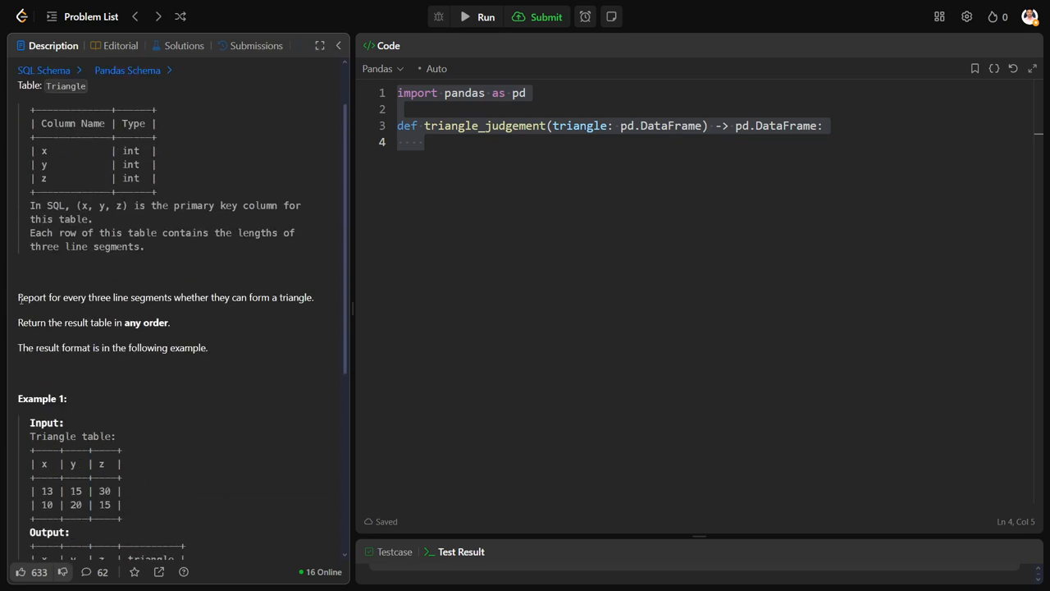
left_click_drag(19, 297, 204, 296)
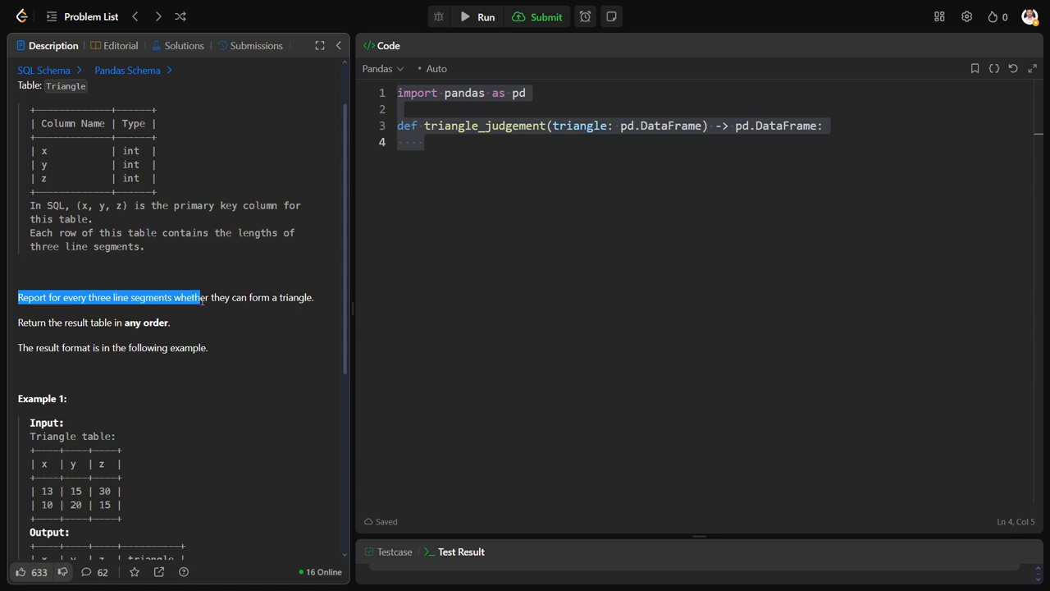
left_click_drag(200, 297, 313, 297)
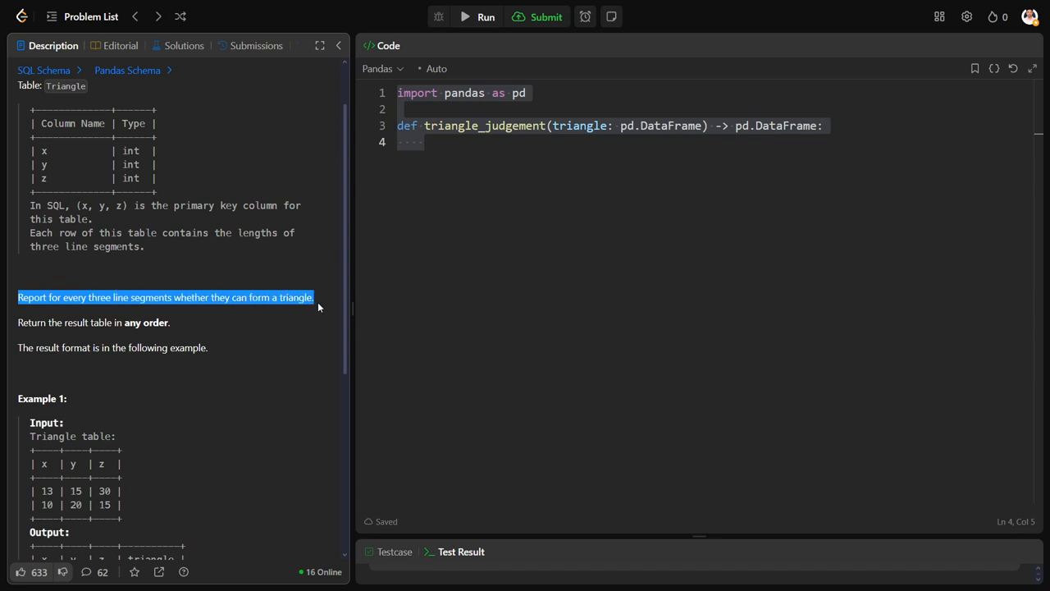
scroll("down", 3)
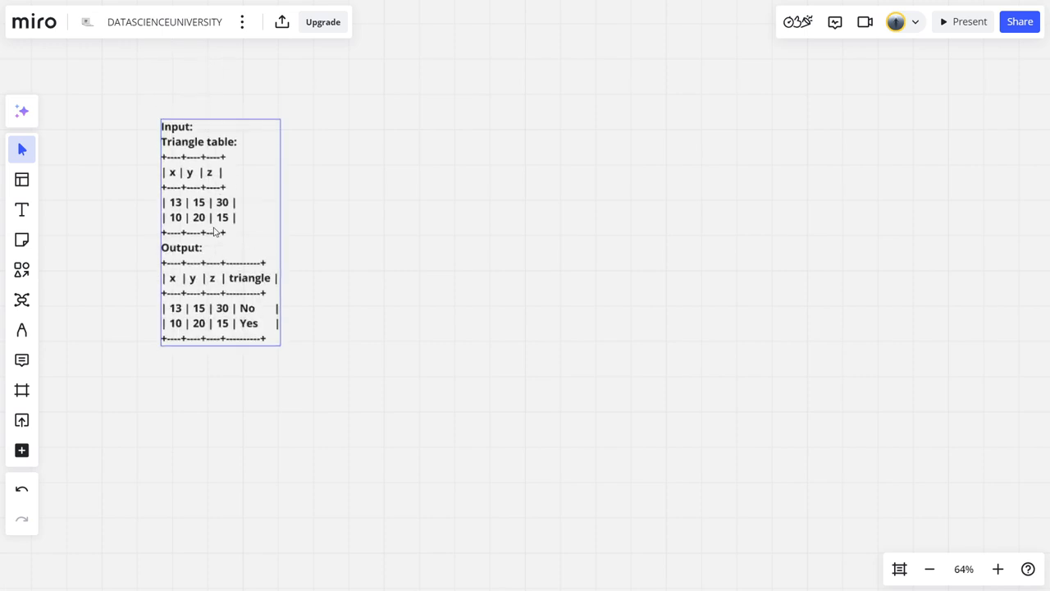
double_click(220, 229)
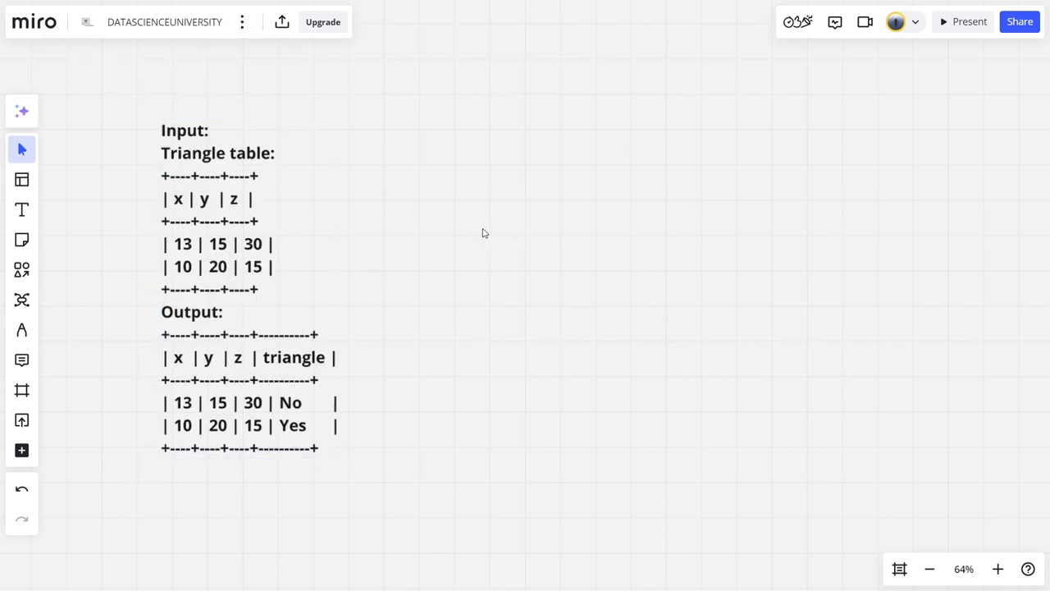
mouse_move(2, 320)
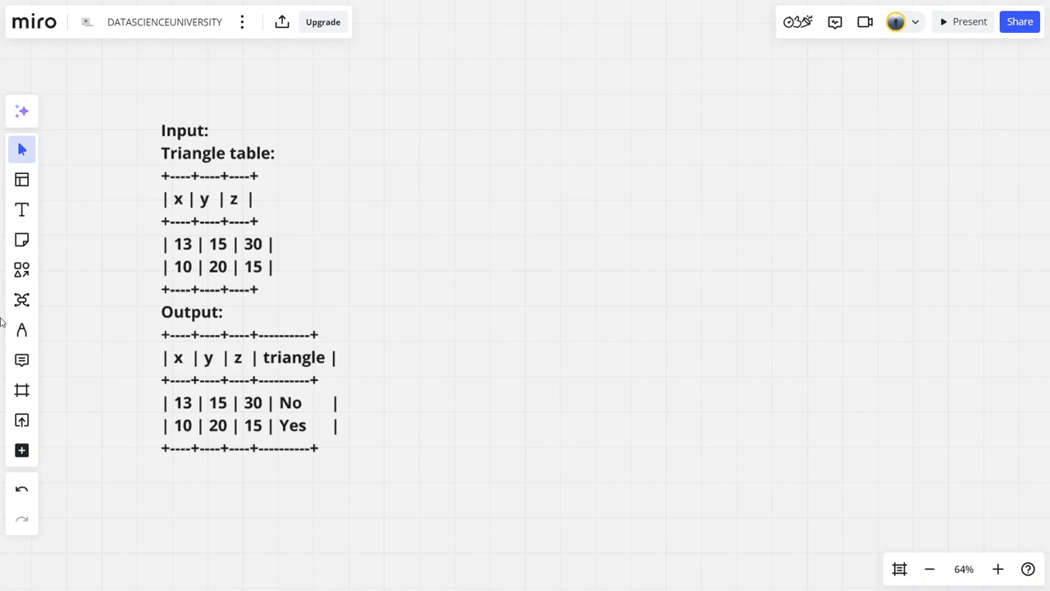
- Sketch a triangle with sides x, y, z and a second flatter triangle collapsing onto a line
left_click(21, 329)
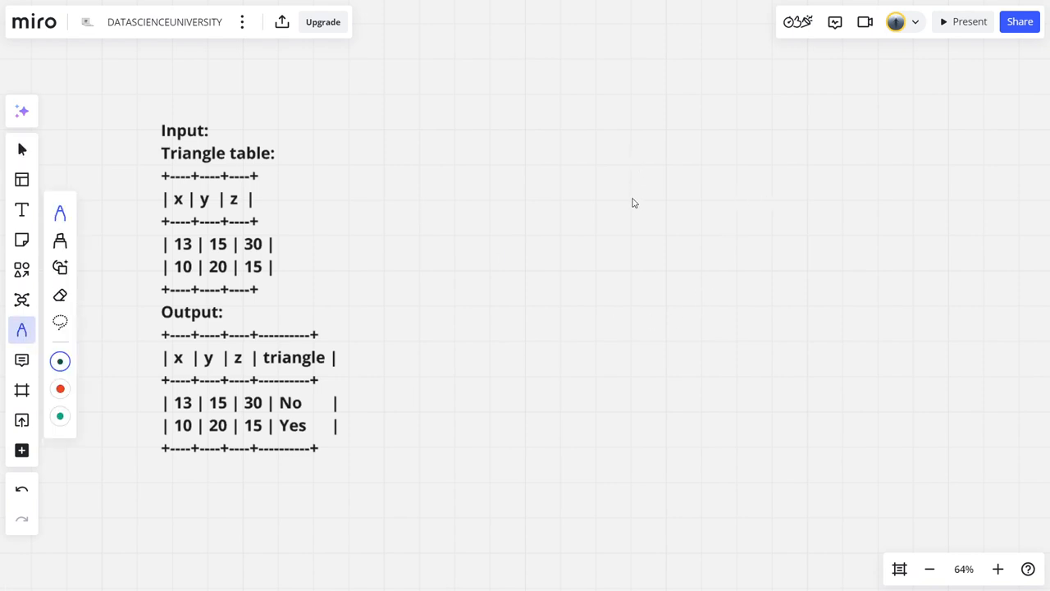
left_click_drag(564, 312, 636, 194)
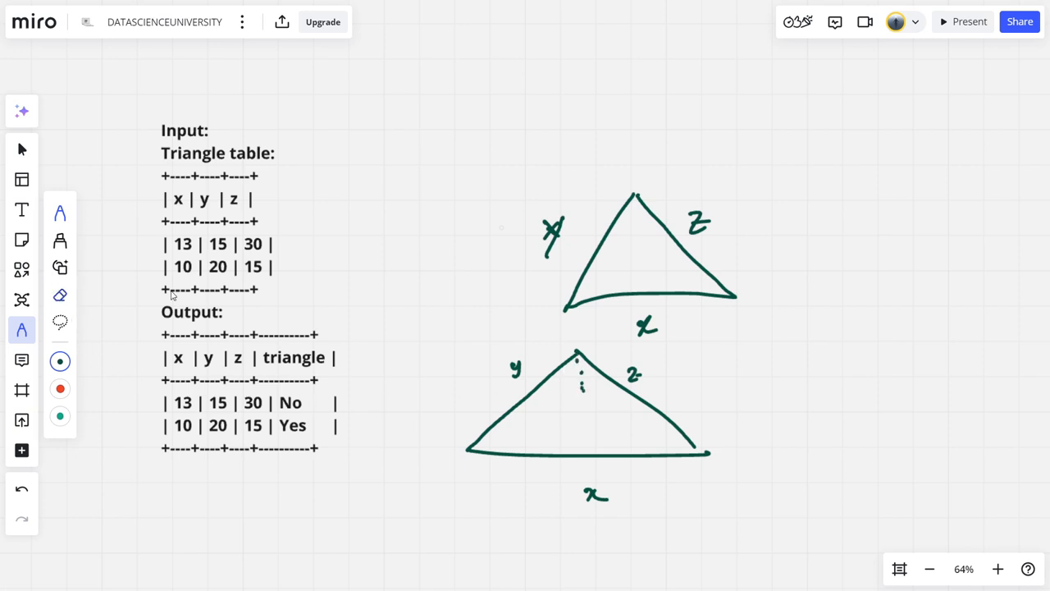
left_click_drag(512, 367, 648, 369)
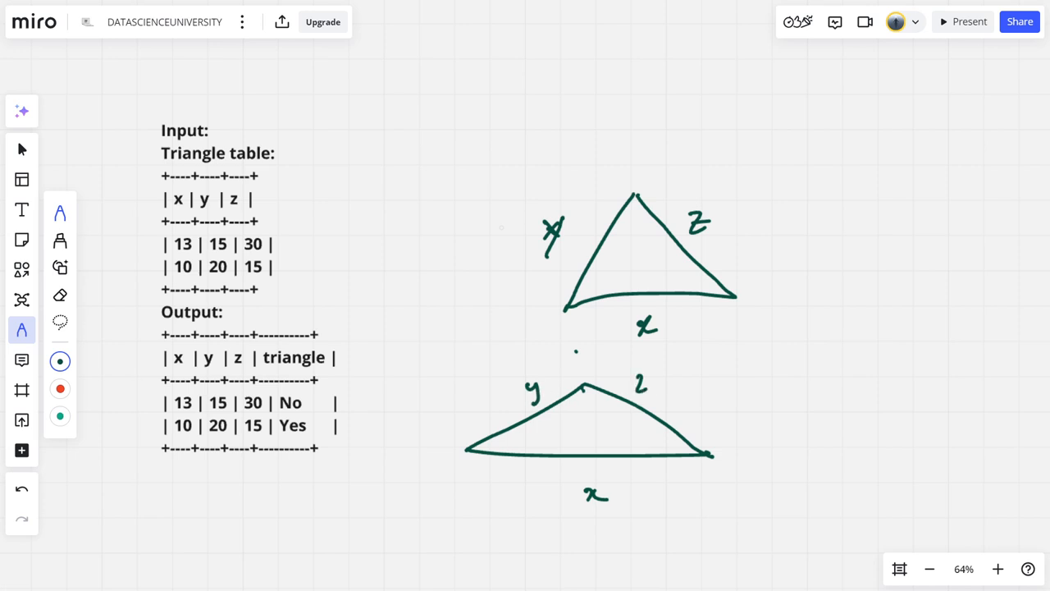
left_click_drag(473, 449, 589, 410)
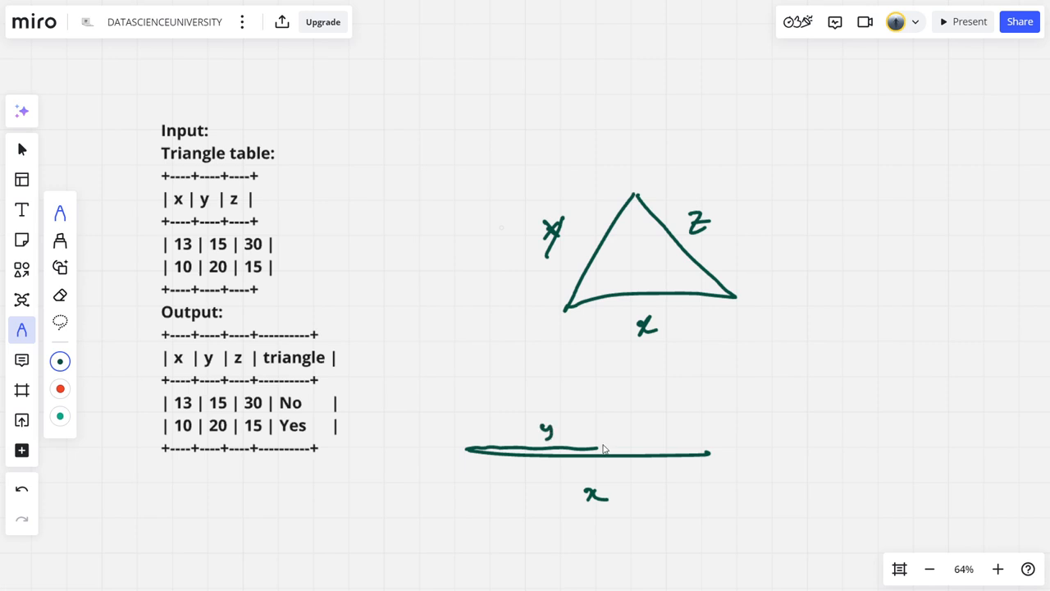
- Draw the collapsed line with y and z lying along x and note y + z = x beside it
left_click_drag(604, 450, 719, 450)
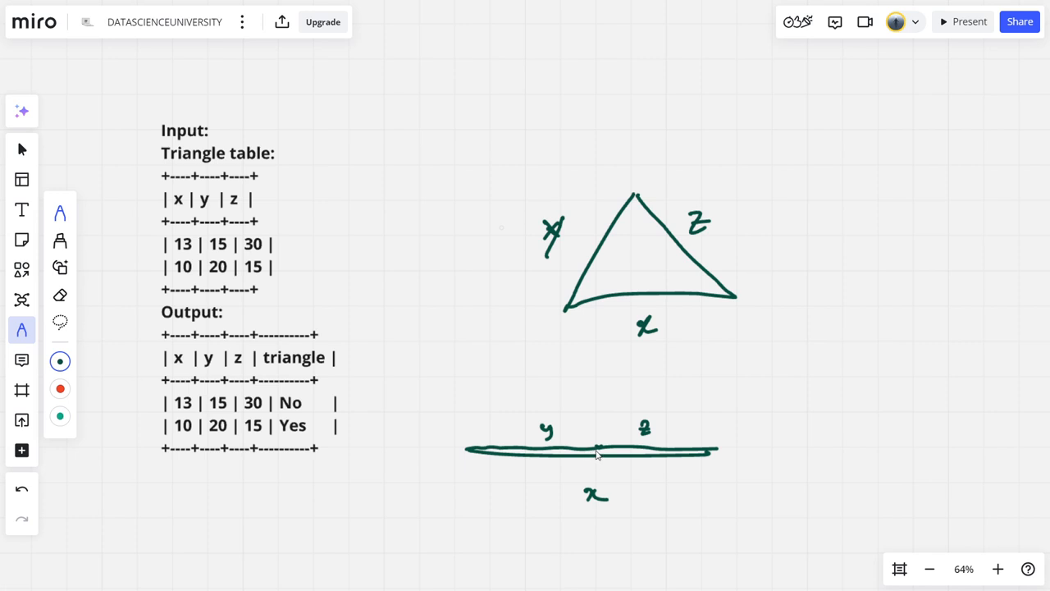
left_click_drag(758, 429, 823, 424)
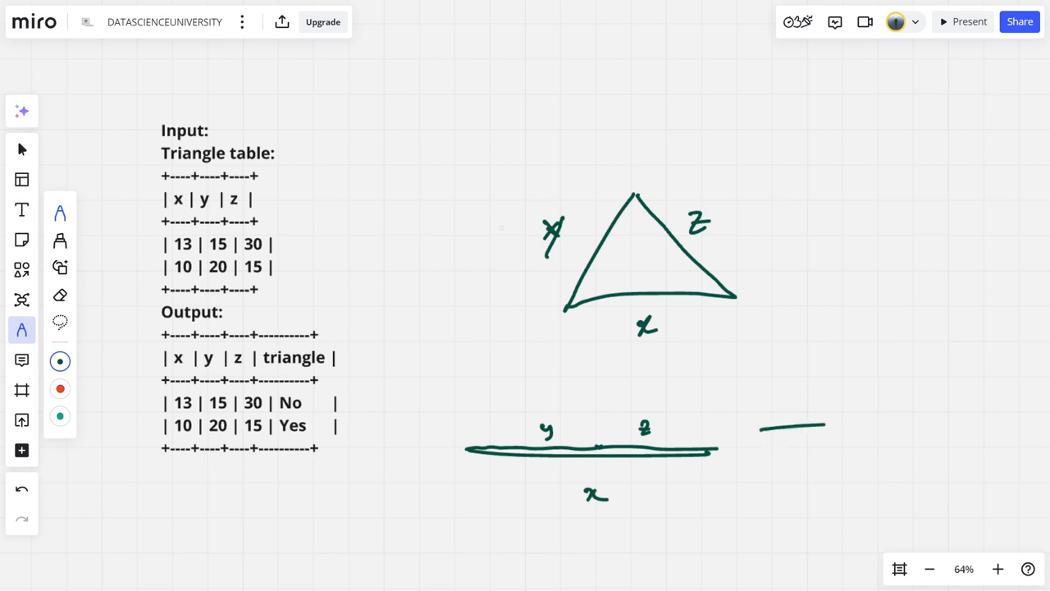
left_click_drag(758, 427, 927, 413)
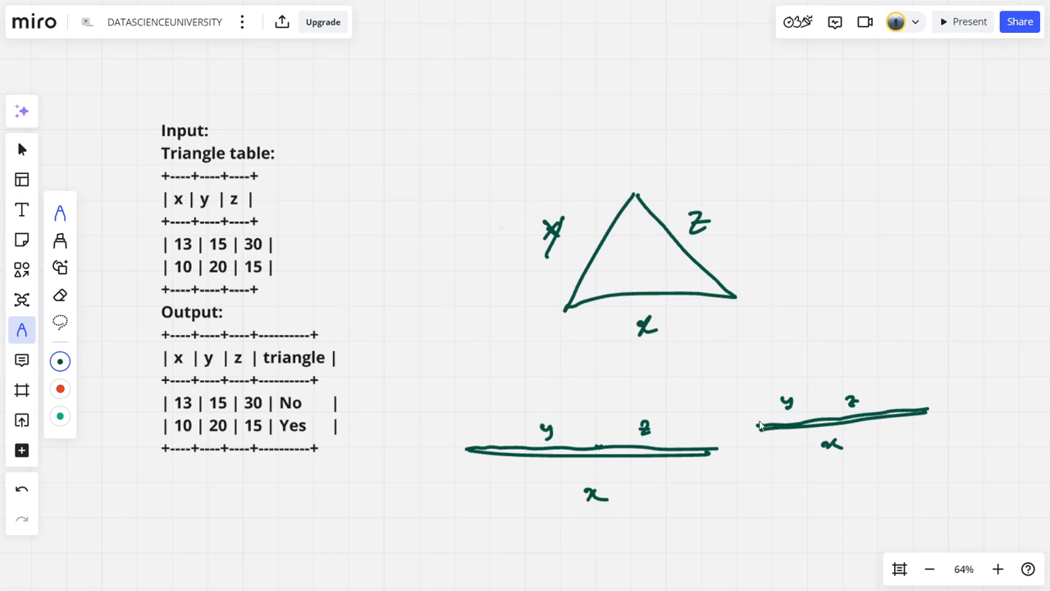
mouse_move(847, 285)
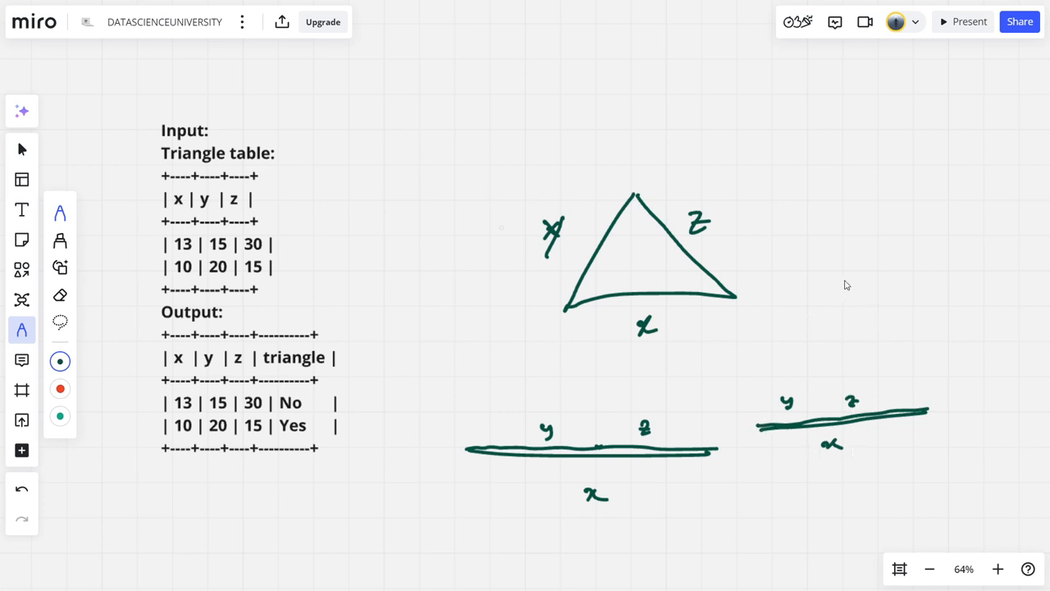
left_click_drag(821, 262, 834, 295)
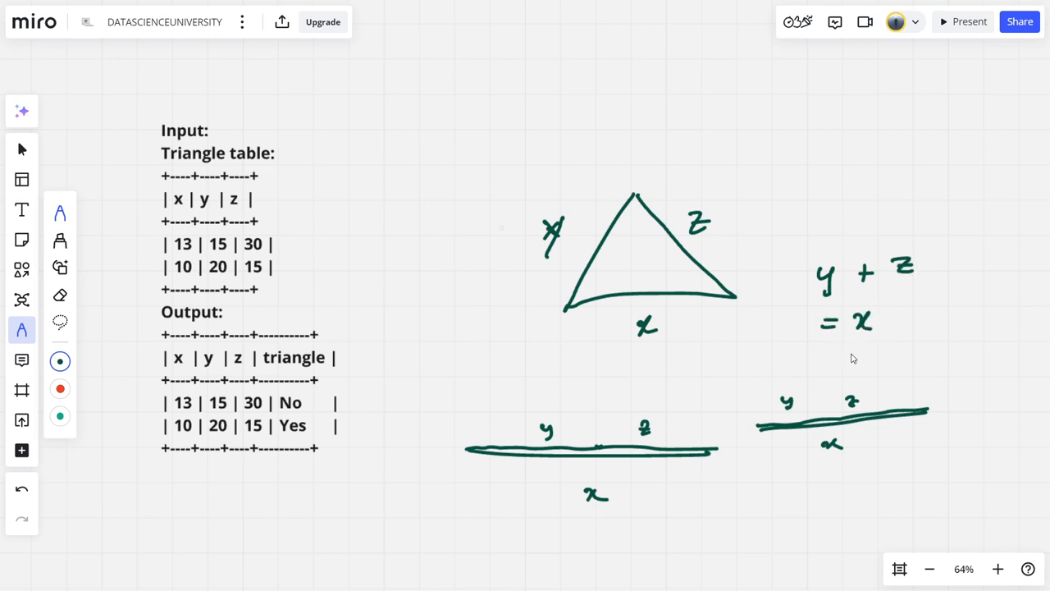
mouse_move(833, 418)
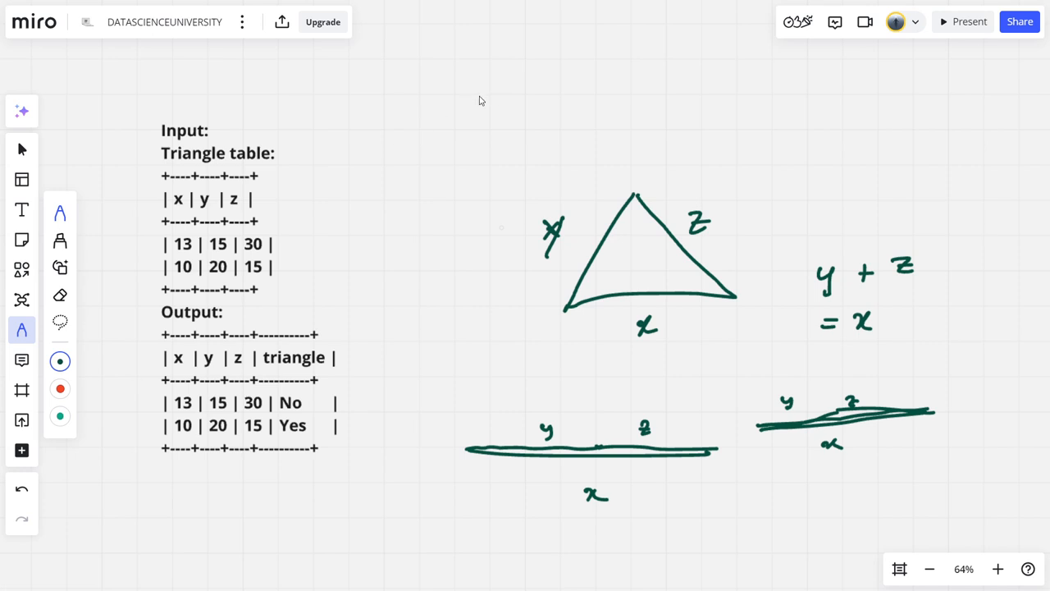
mouse_move(381, 168)
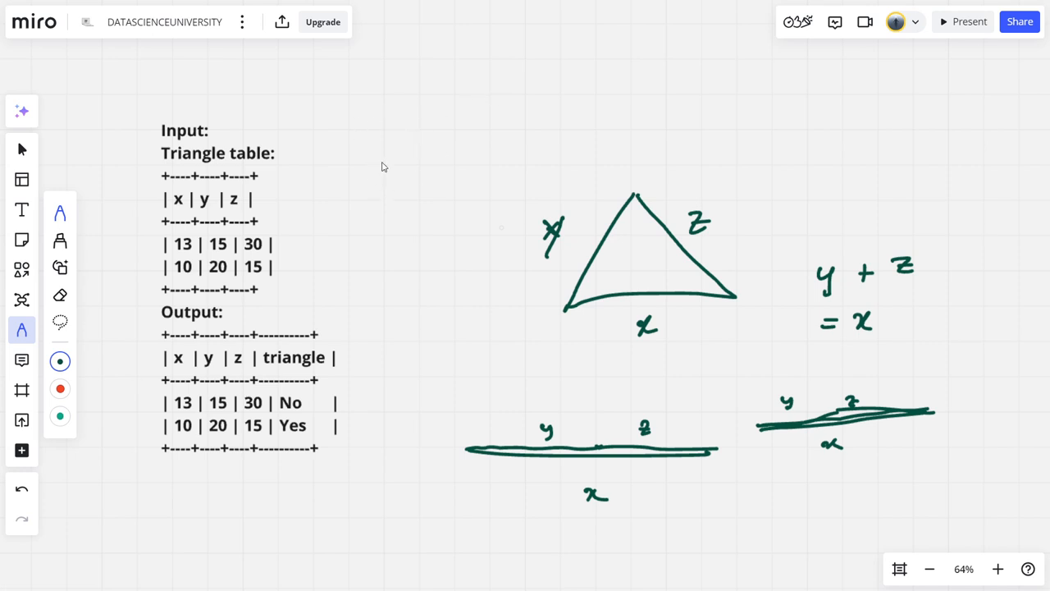
mouse_move(348, 104)
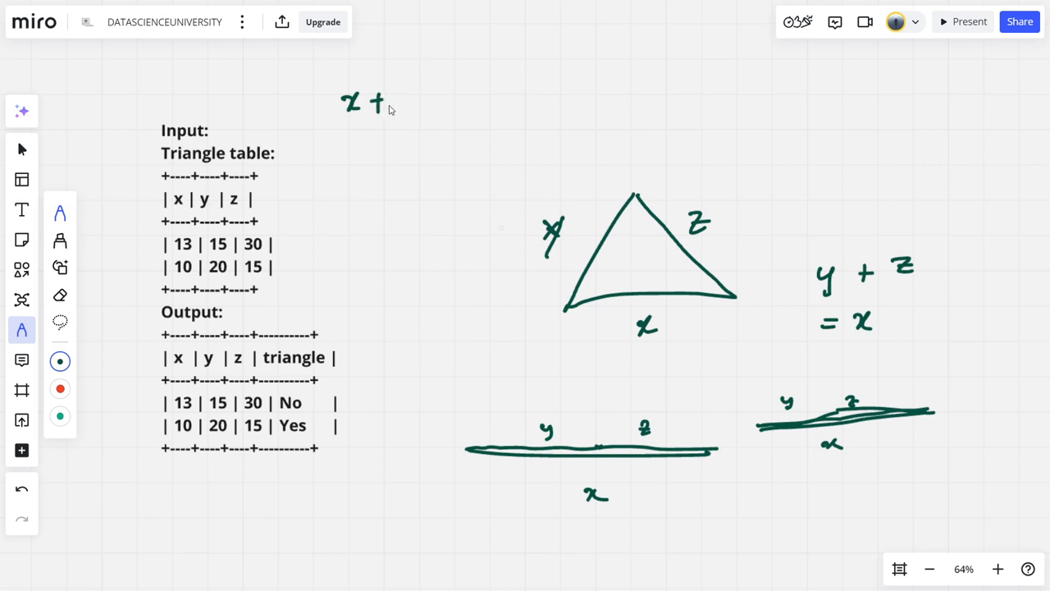
- Write x + y > z, then test row 13, 15, 30 in red: 13+15>30 fails, 15+30>13 and 30+13>15 pass
left_click_drag(394, 107, 440, 98)
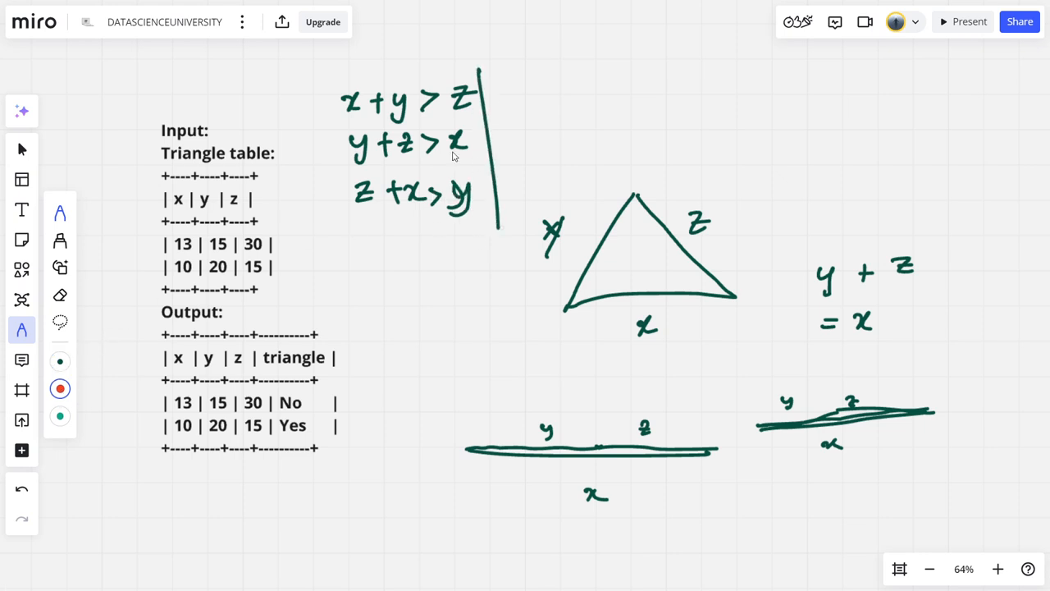
left_click_drag(266, 249, 302, 226)
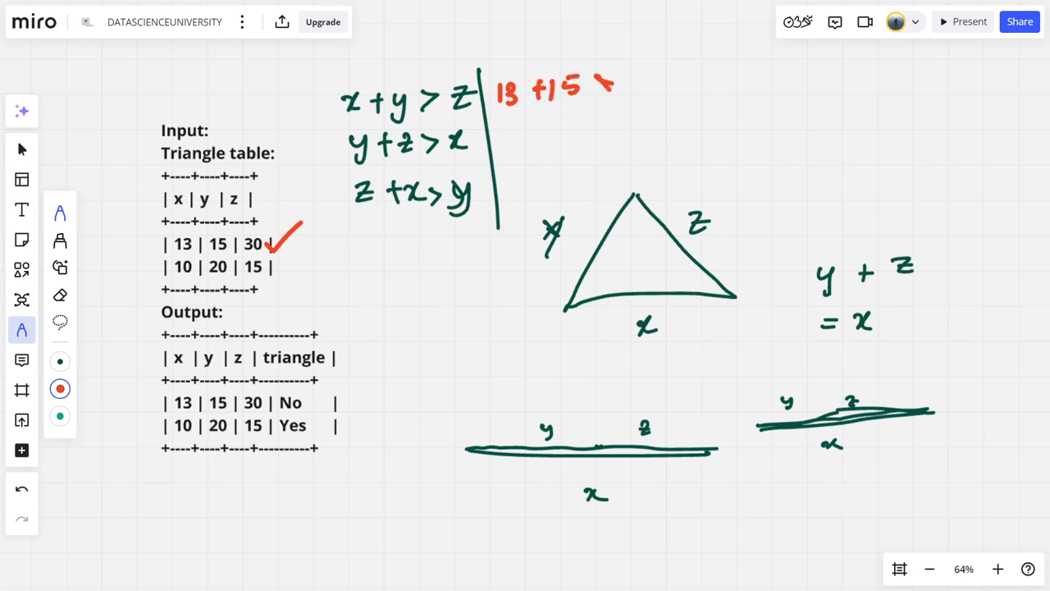
left_click_drag(594, 82, 672, 78)
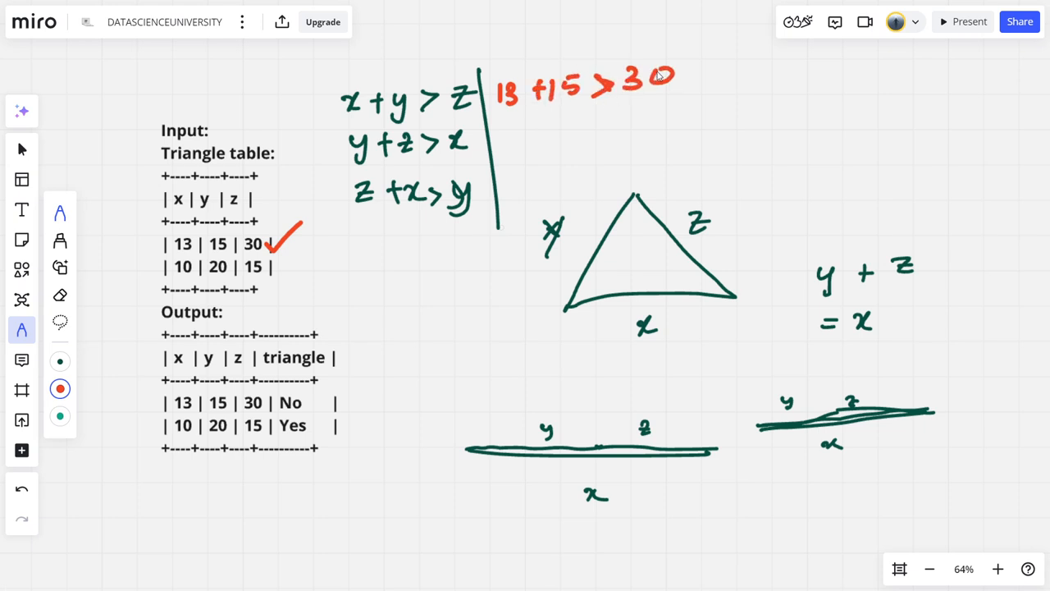
left_click_drag(673, 79, 714, 57)
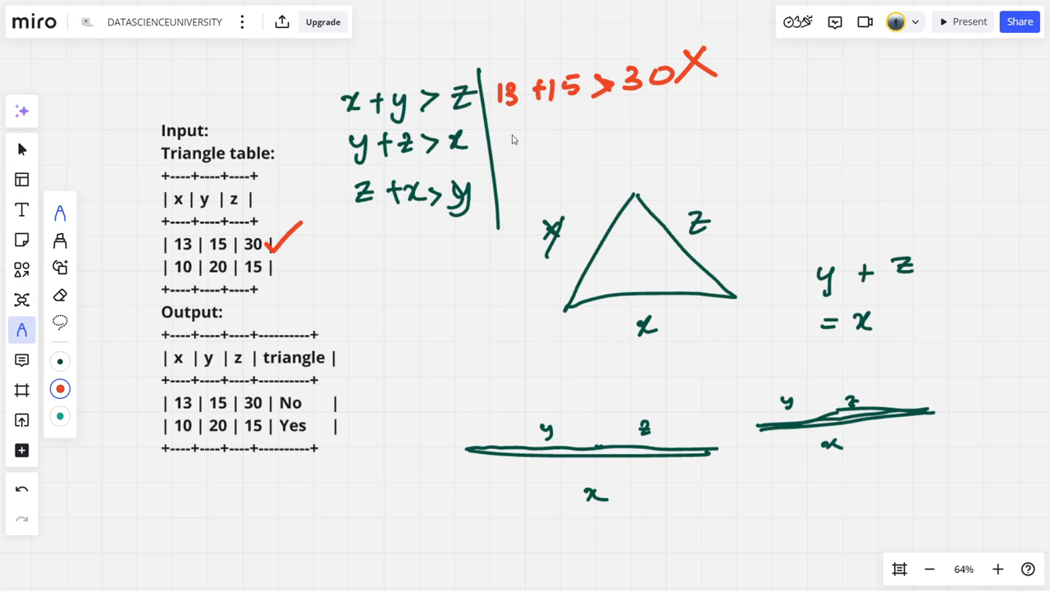
left_click_drag(500, 135, 566, 134)
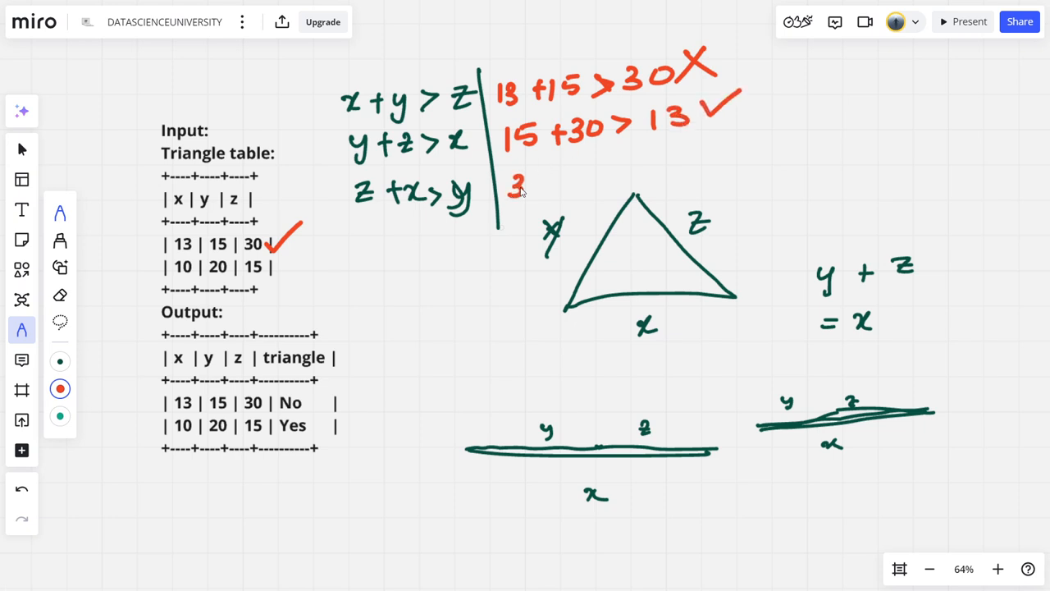
left_click_drag(509, 184, 607, 177)
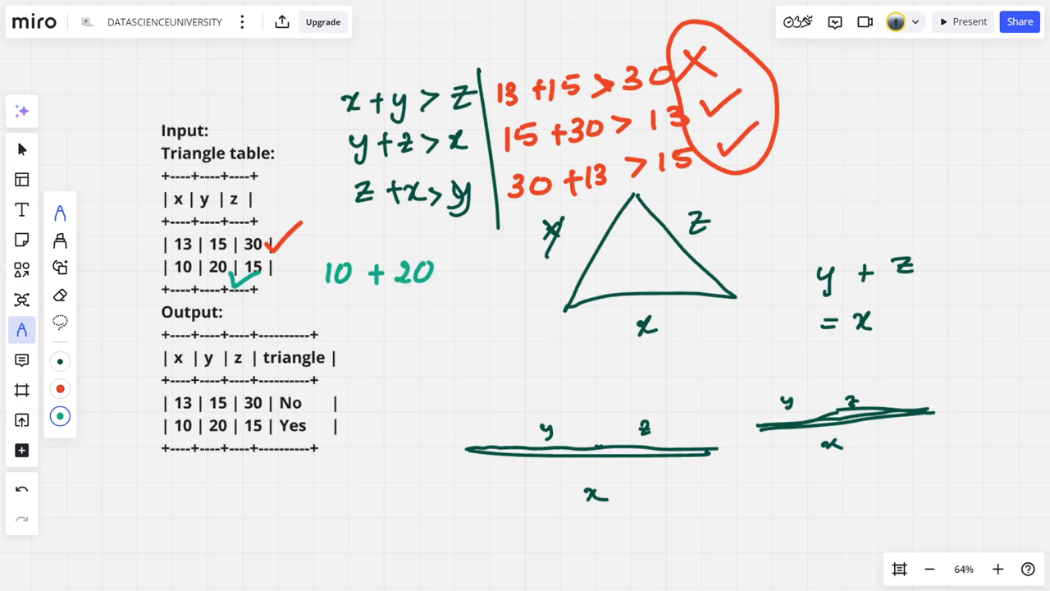
- Check row 10, 20, 15 in green with all three sums passing and circle its Yes output
left_click_drag(446, 279, 512, 276)
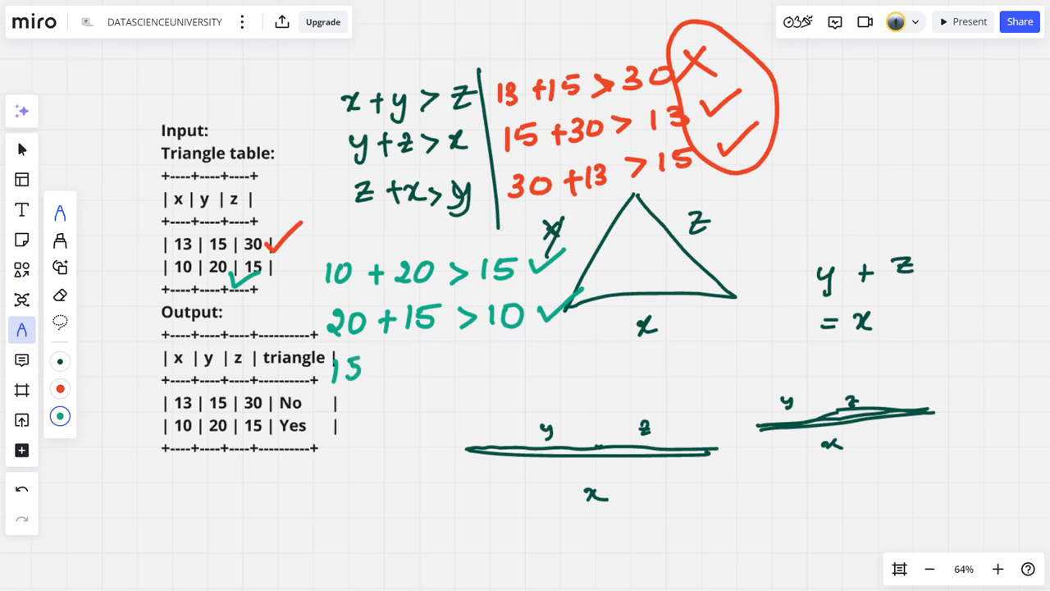
left_click_drag(378, 369, 435, 374)
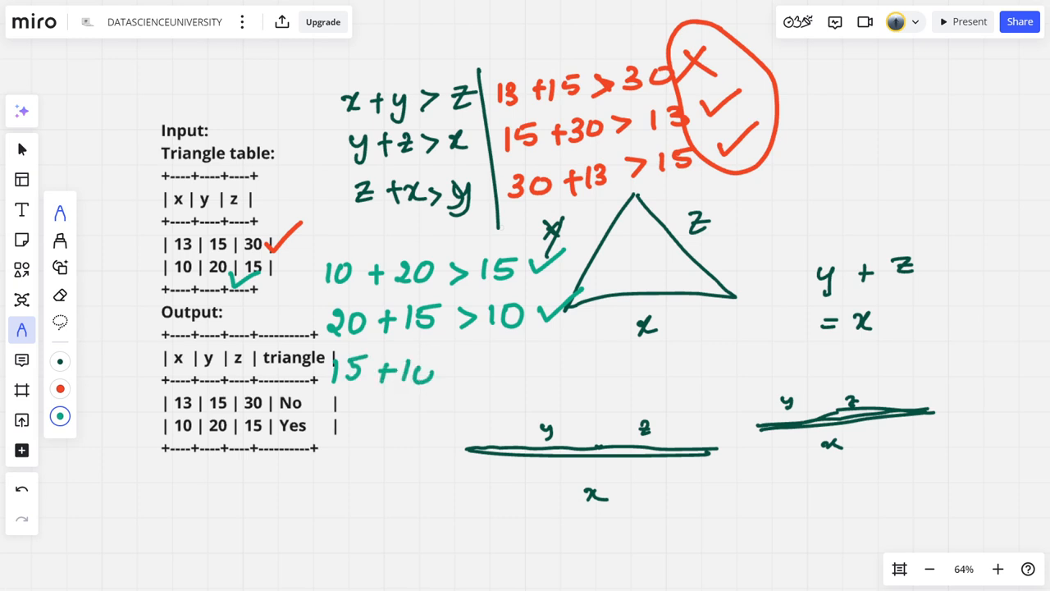
left_click_drag(443, 374, 511, 370)
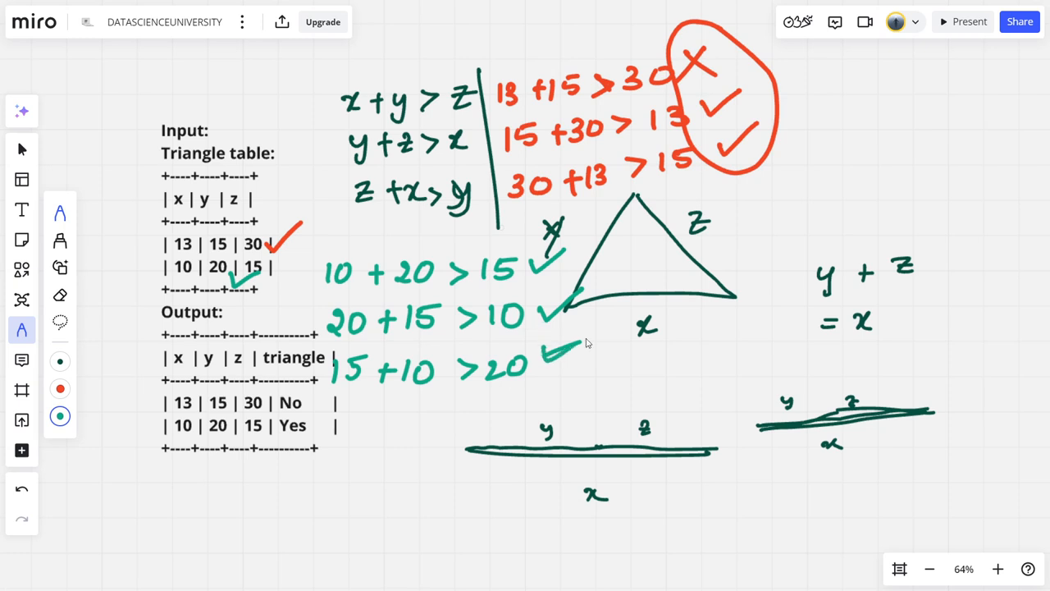
left_click_drag(263, 430, 331, 430)
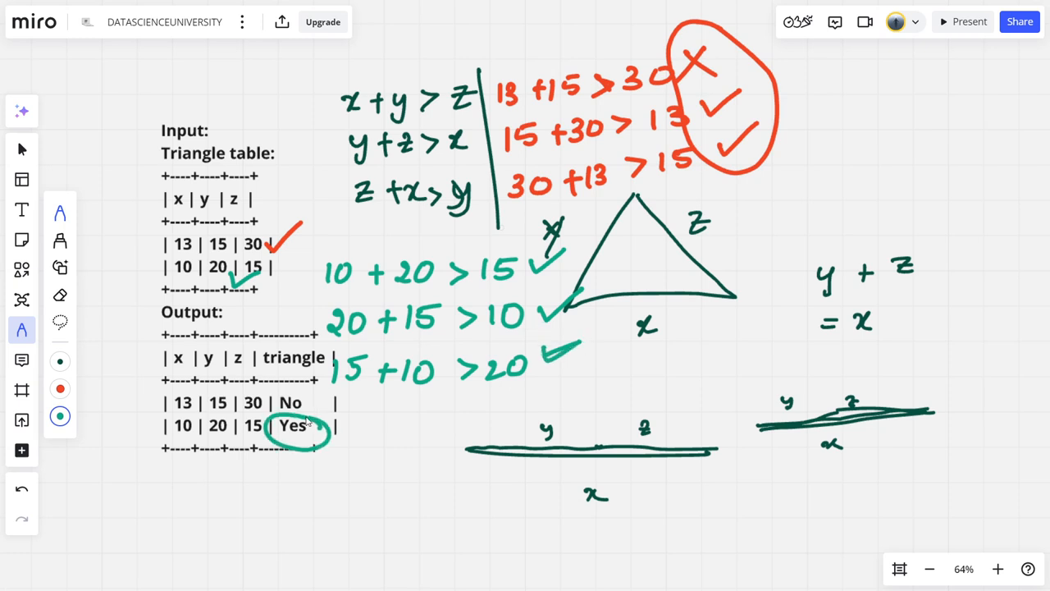
left_click_drag(262, 401, 328, 402)
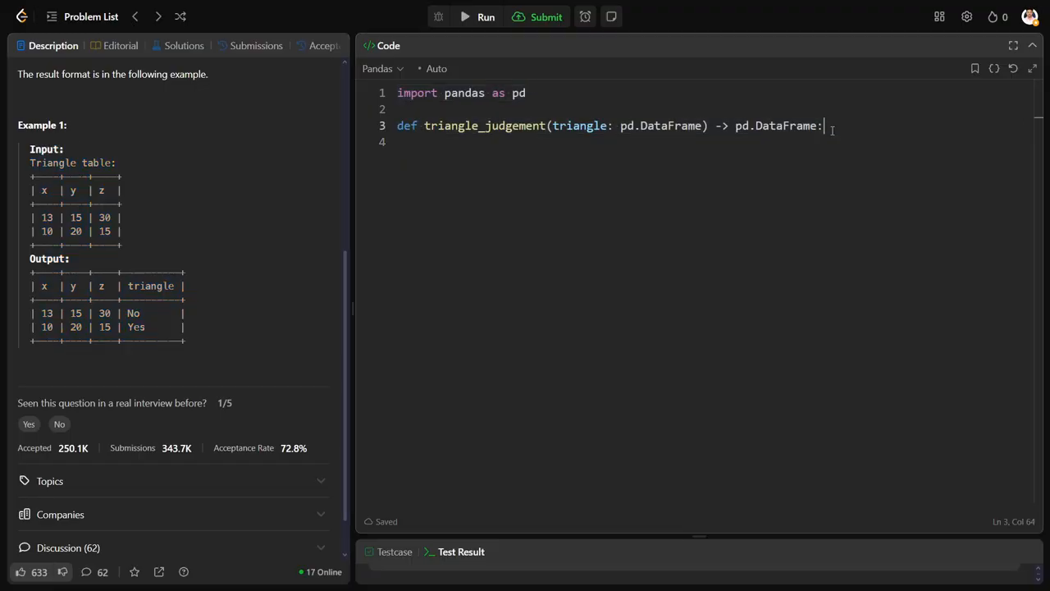
- Start a line assigning a new column triangle["mlv"] = triangle.apply inside triangle_judgement
key("enter")
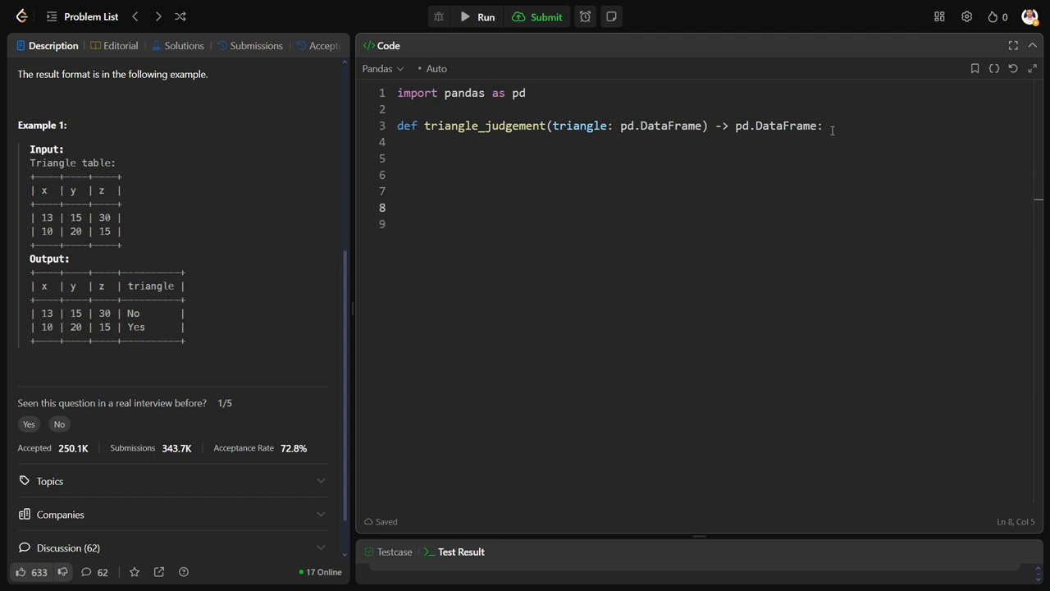
type("df")
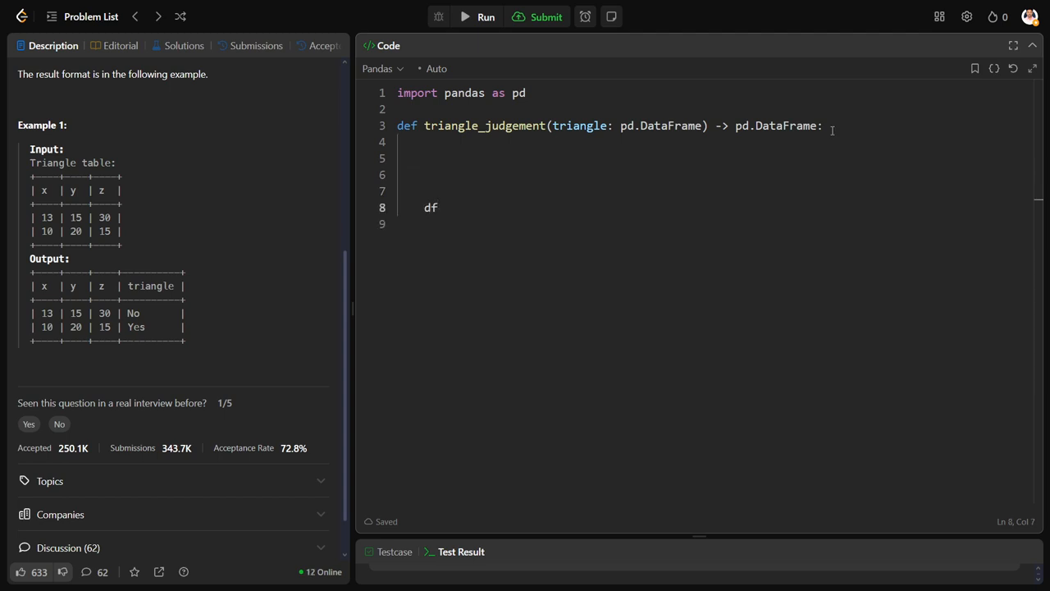
type("tra")
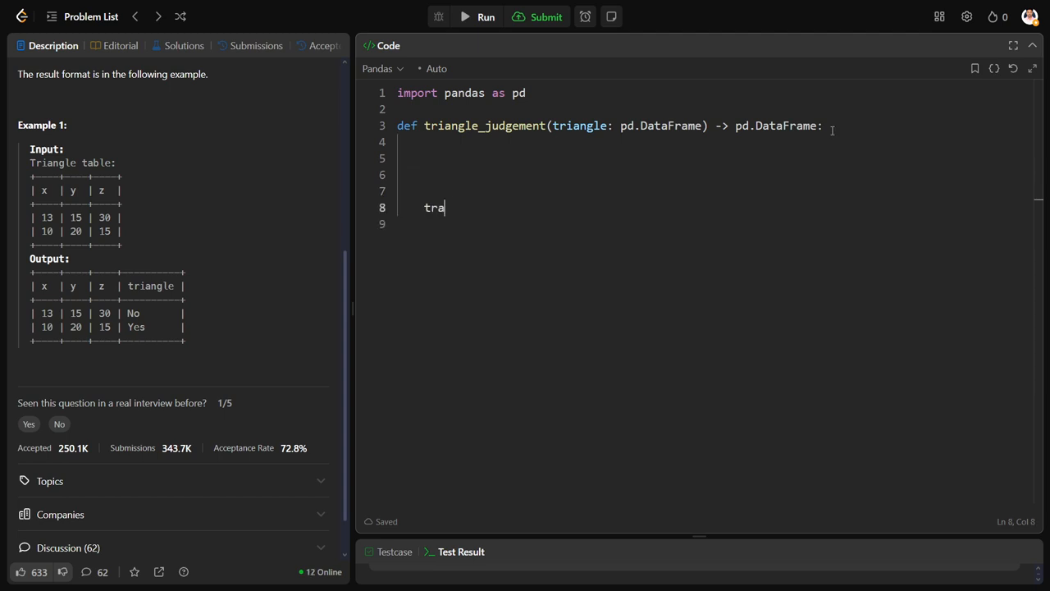
type("i")
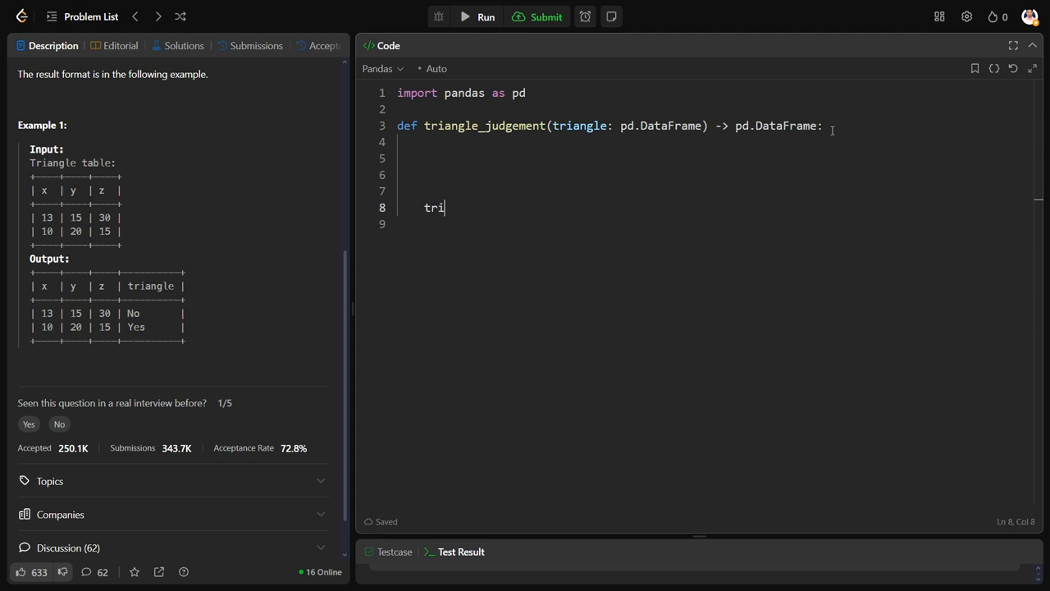
type("angle[]")
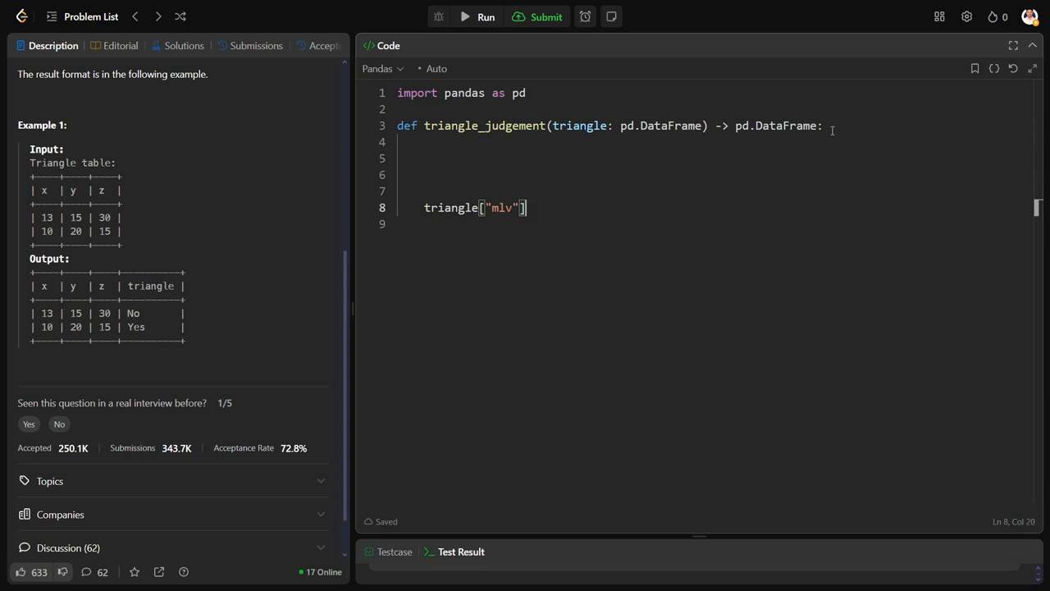
type("= triangle.app")
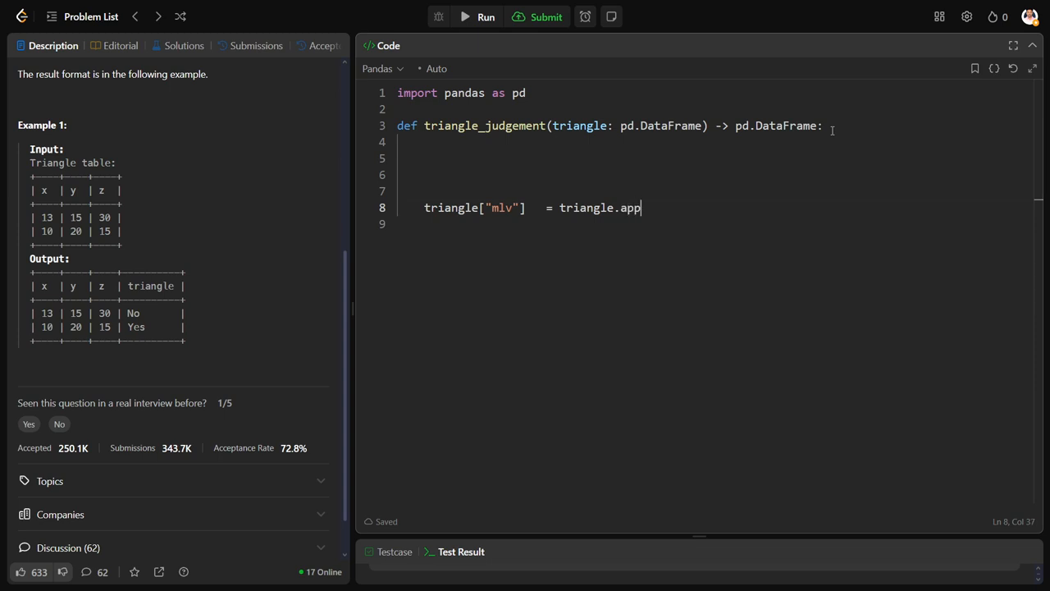
type("ly")
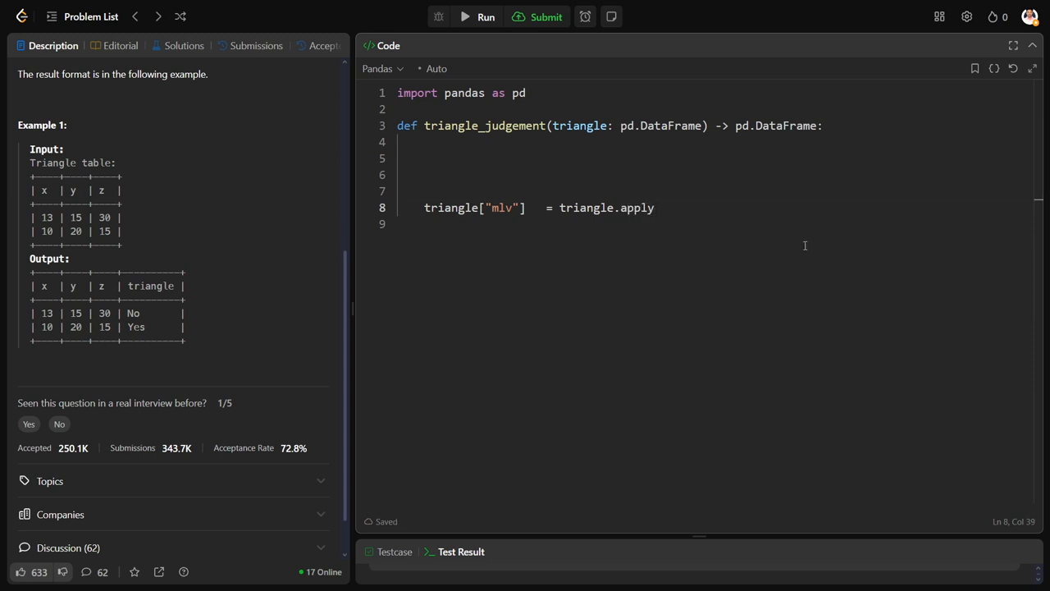
mouse_move(630, 241)
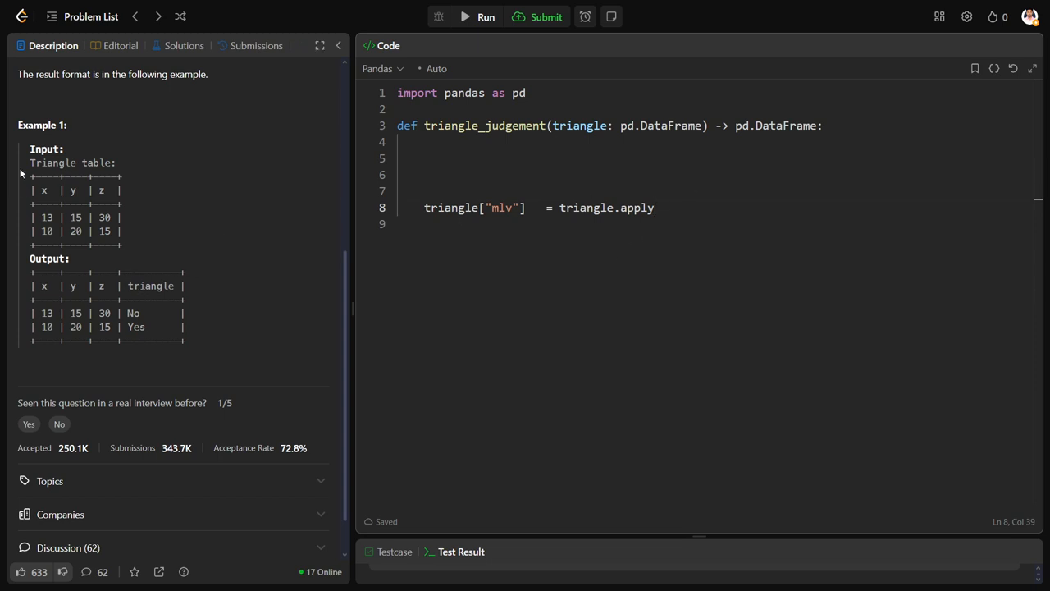
left_click_drag(29, 148, 122, 236)
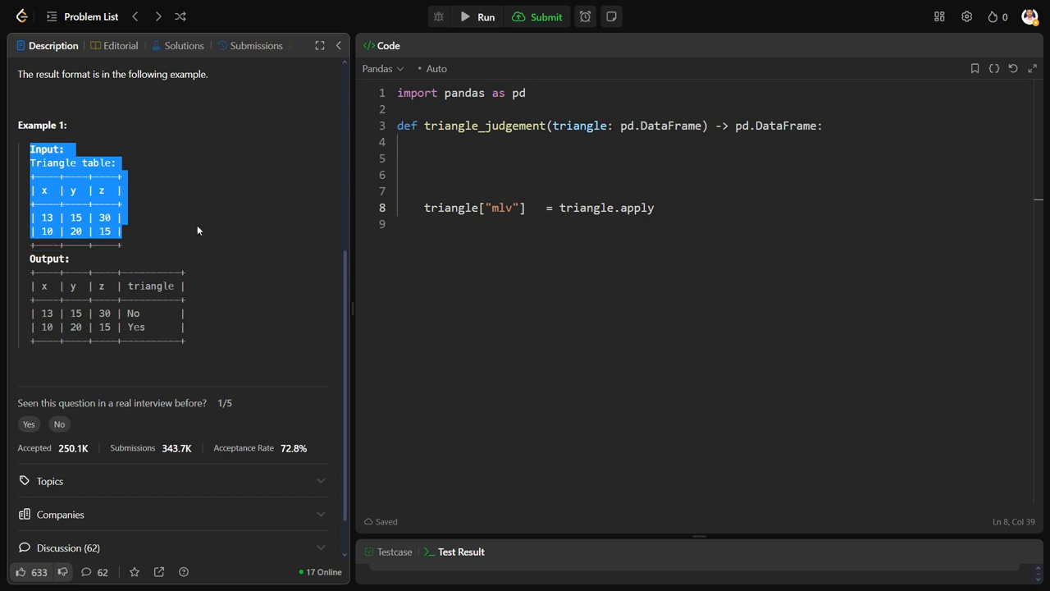
mouse_move(158, 176)
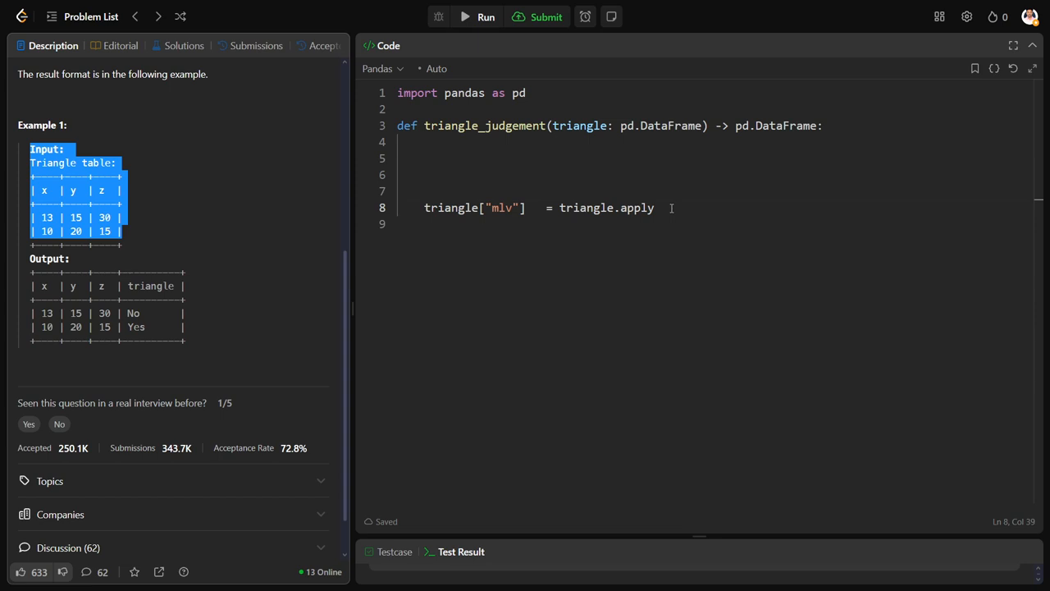
- Pass a lambda t : logic(t) into the apply call on the triangle table
type("()")
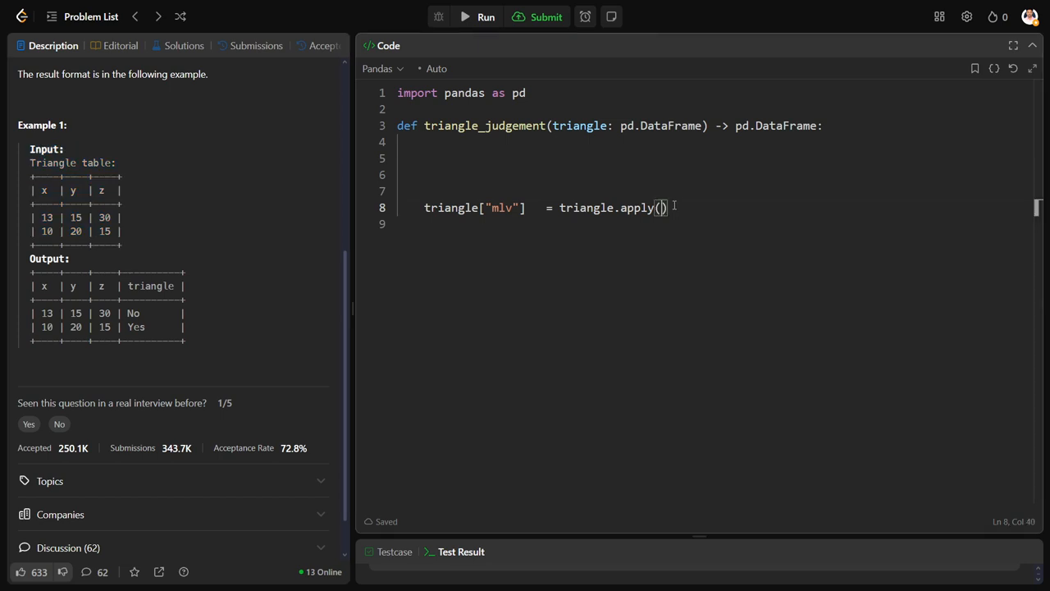
type("lambda")
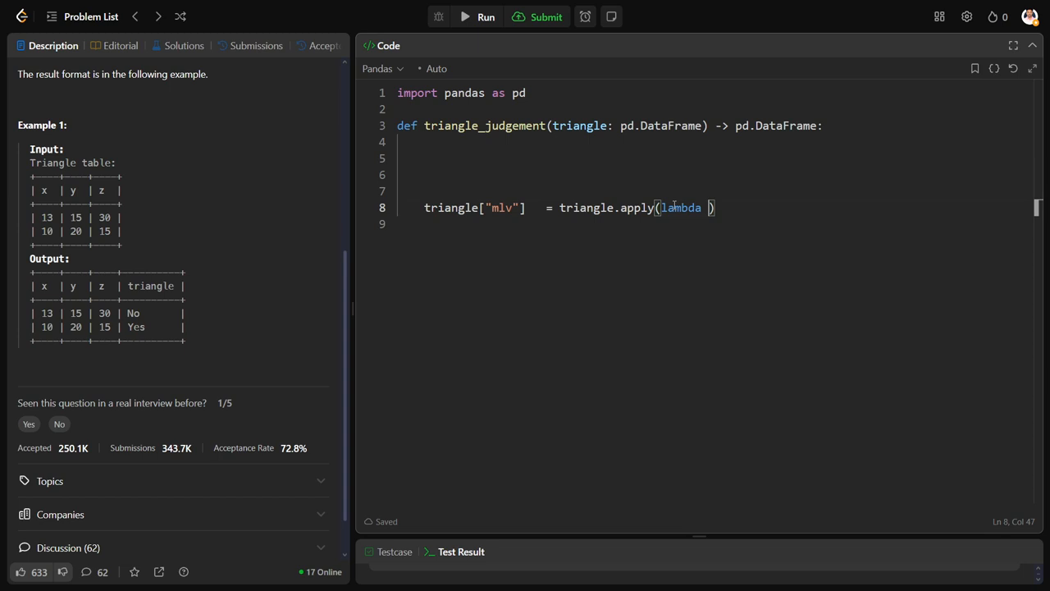
type("t :")
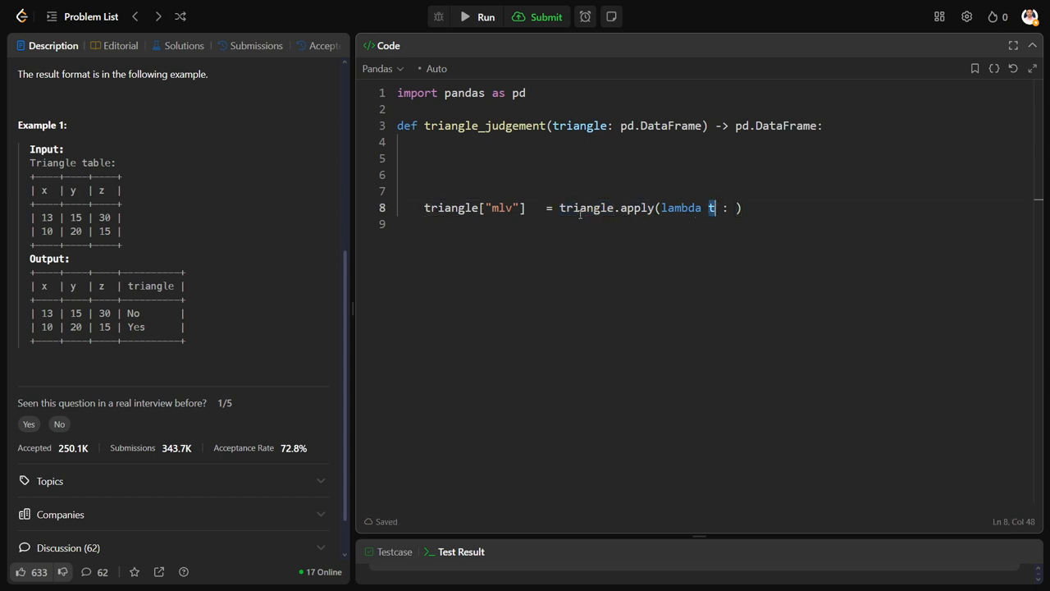
double_click(586, 207)
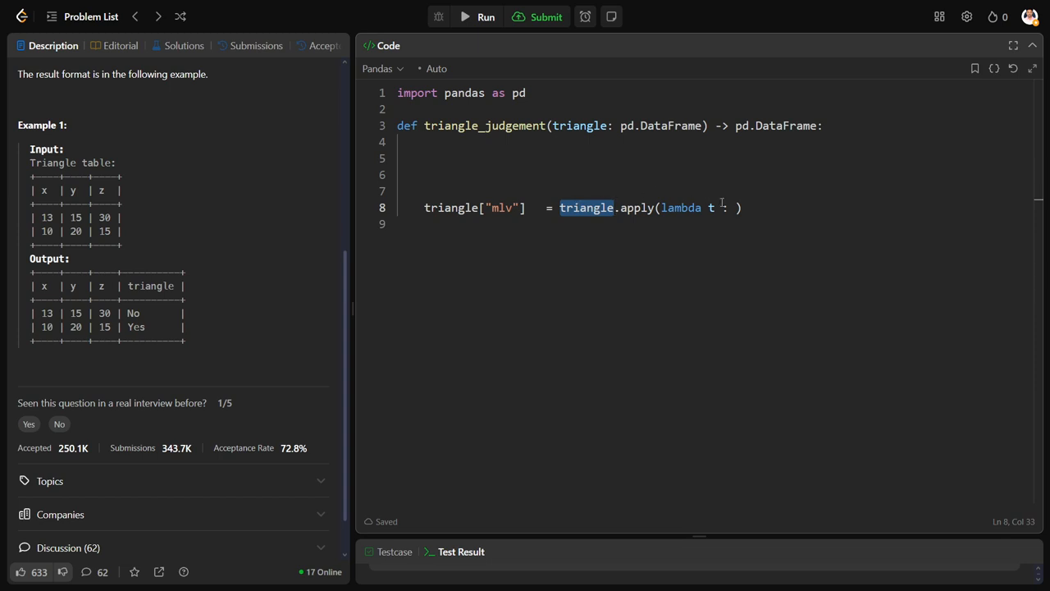
type(":lo")
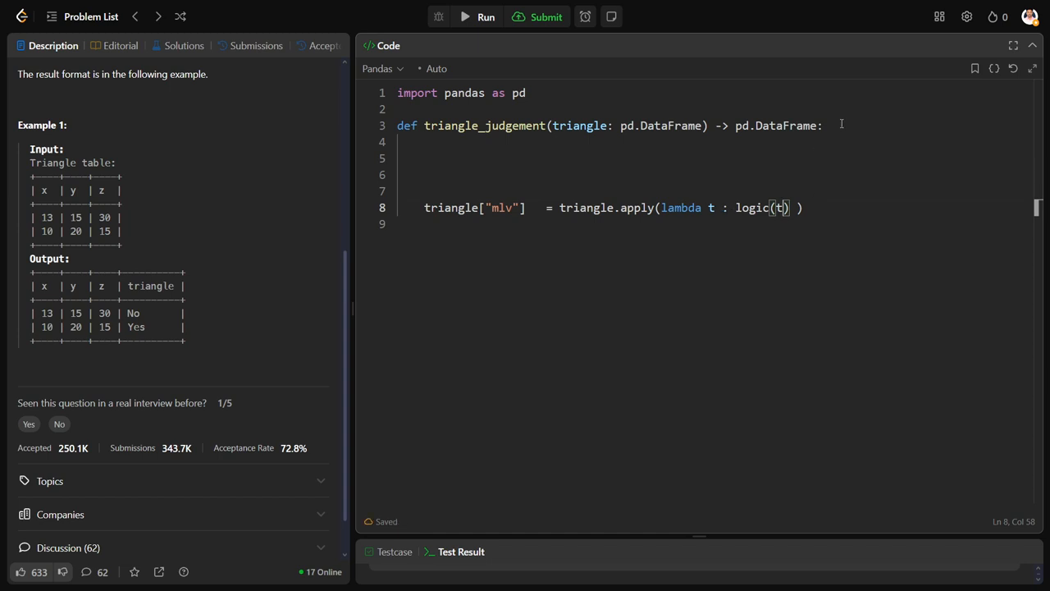
- Define logic(t) with the first condition (t.x + t.y > t.z)
type("def logic")
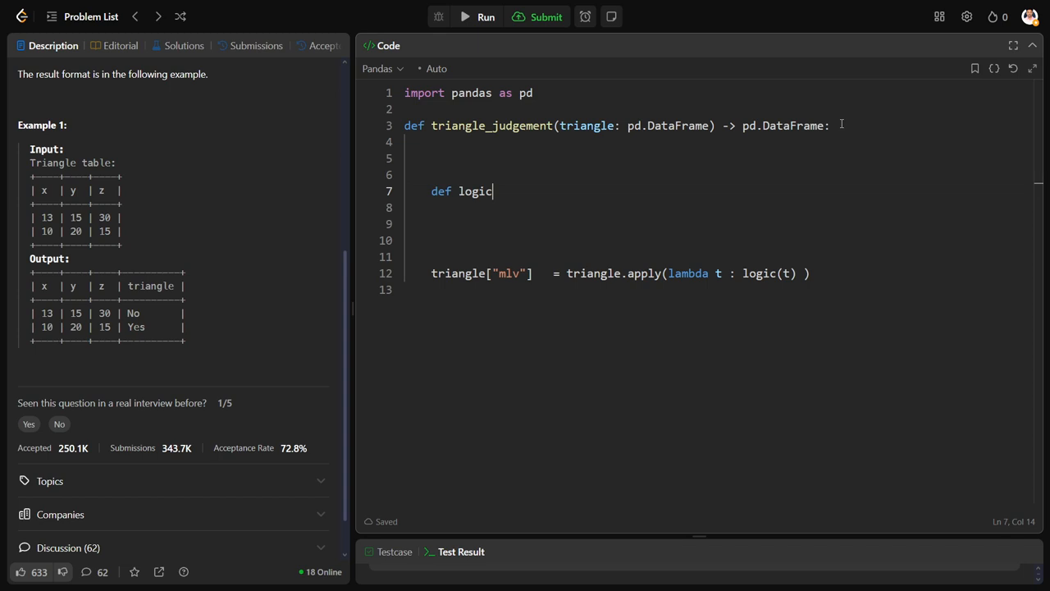
type("(t) :")
left_click(719, 208)
type("if t.")
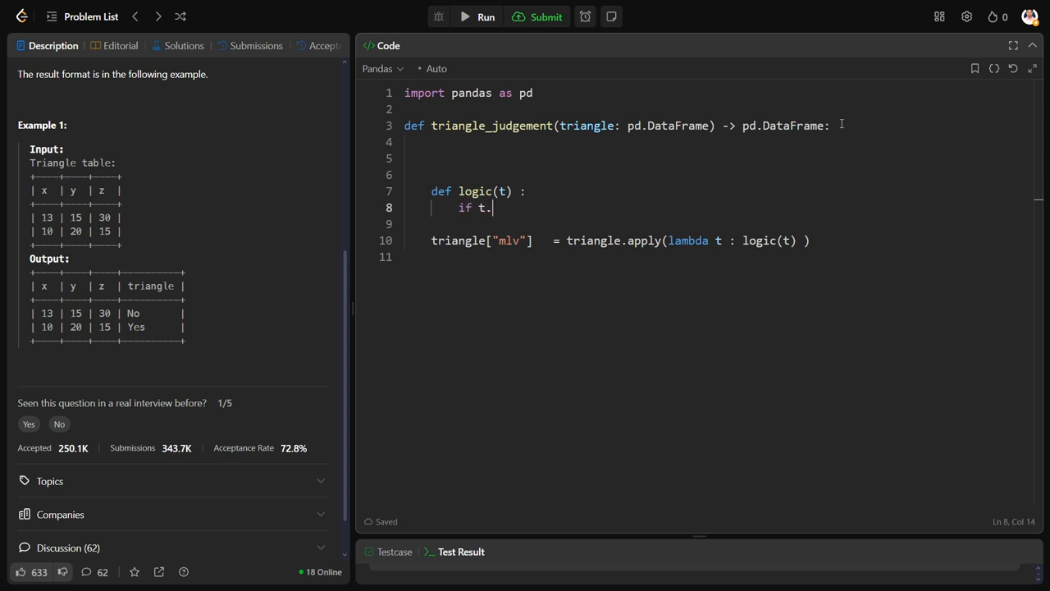
type("x")
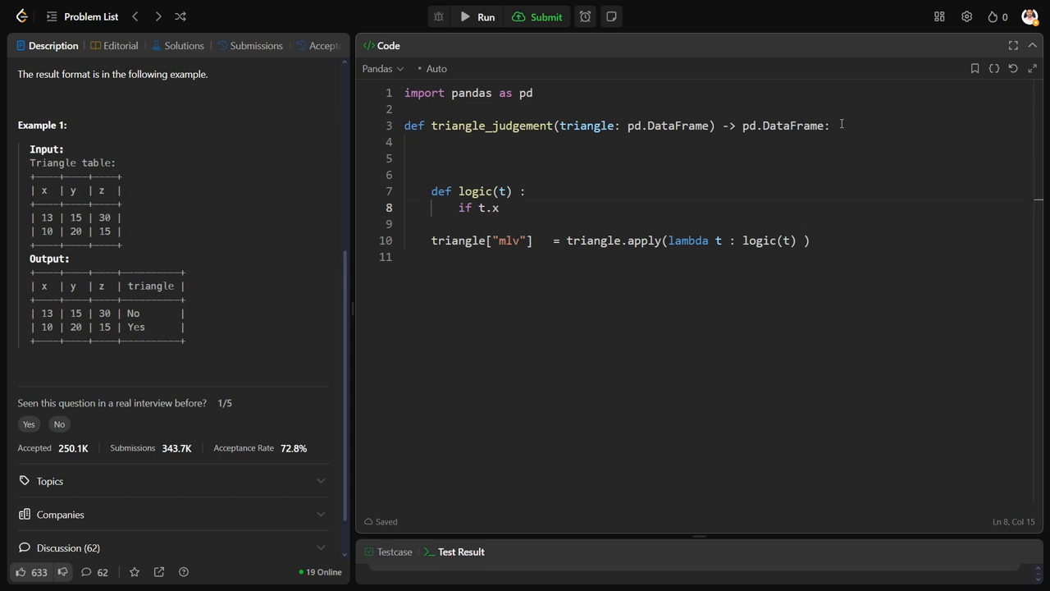
type("+")
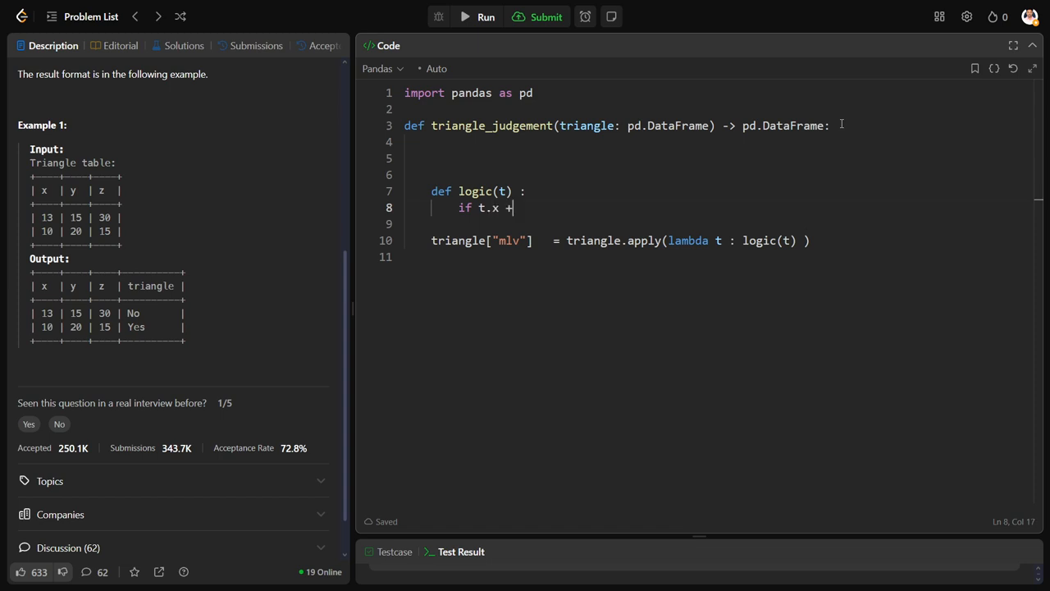
type("t.y")
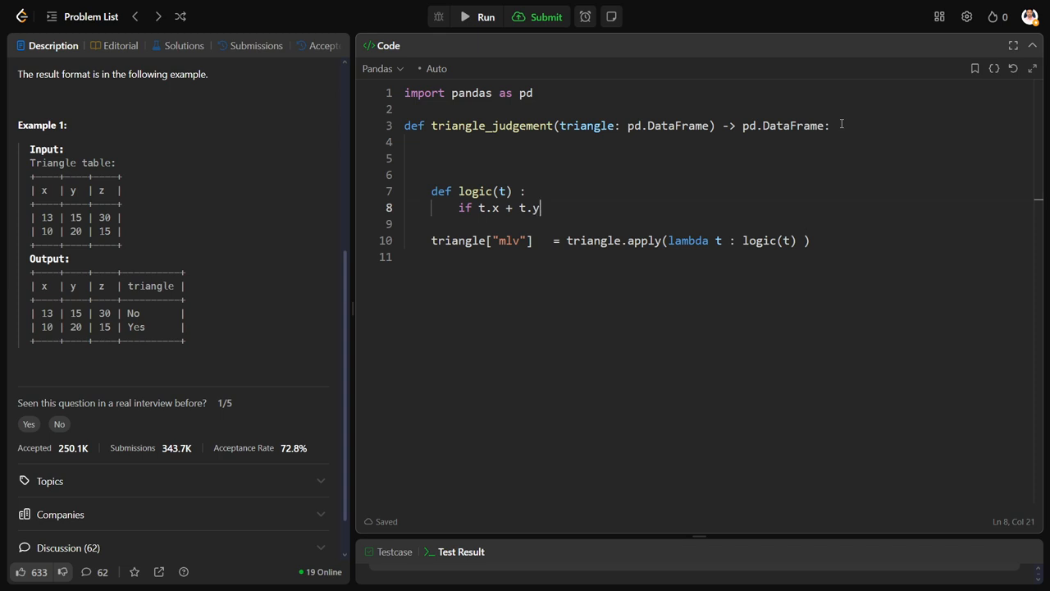
type("> t")
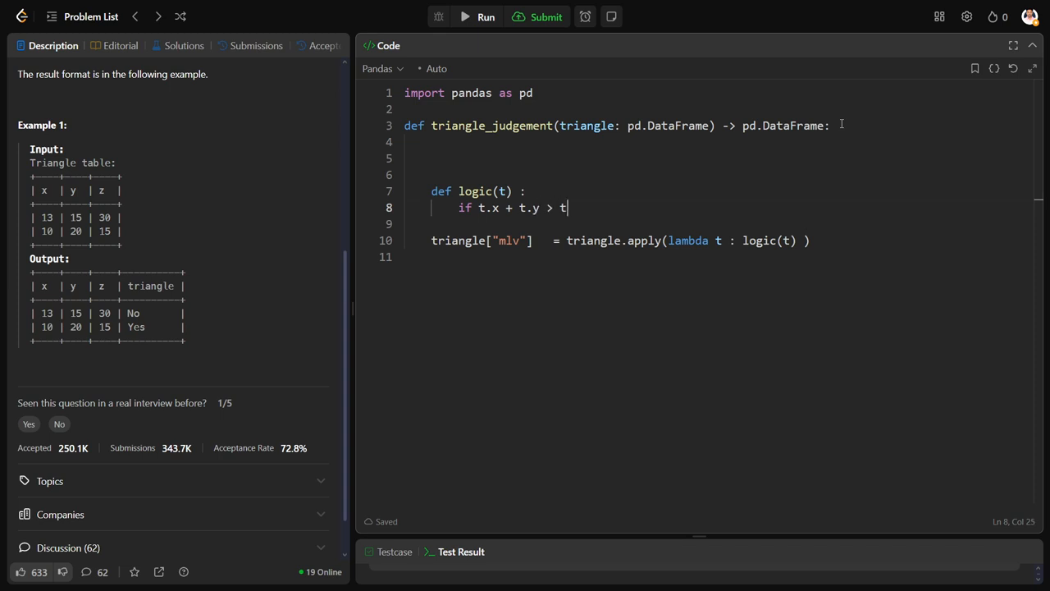
type(".z")
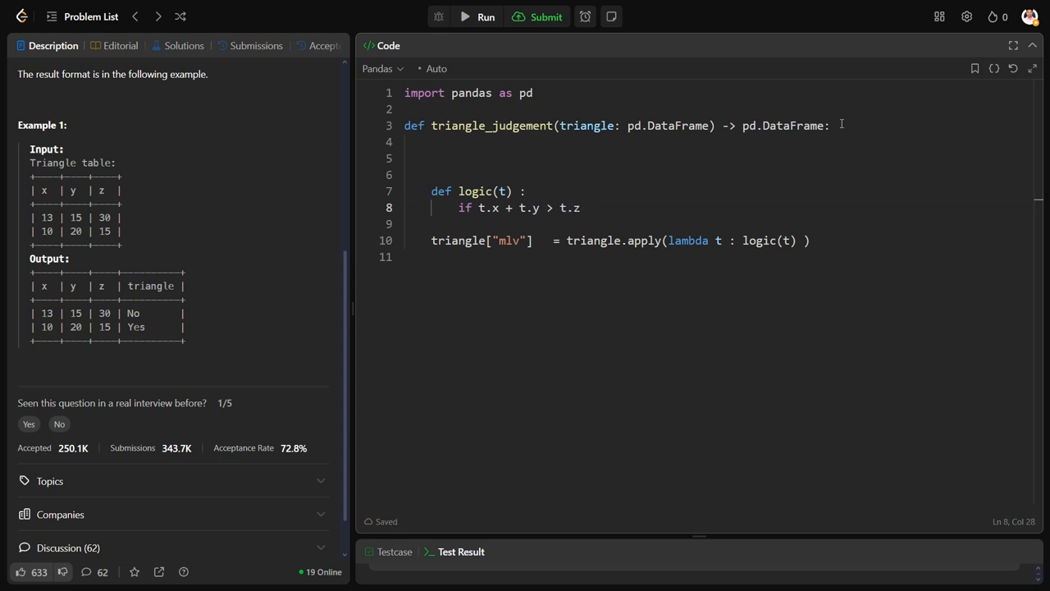
type(")")
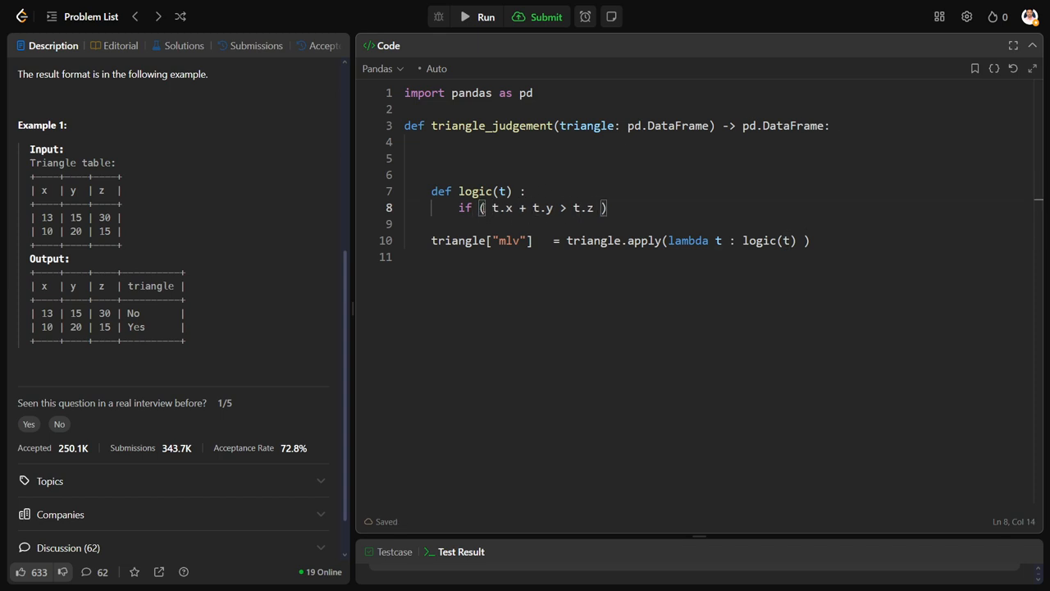
- Copy the condition into (t.y + t.z > t.x) & (t.z + t.x > t.y) joined by &
left_click_drag(482, 207, 607, 207)
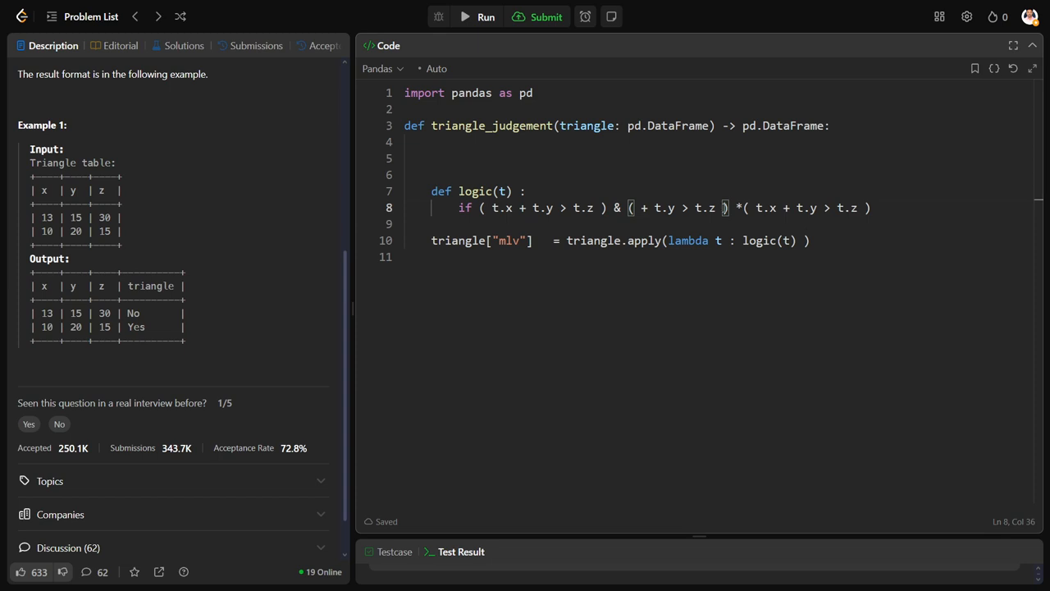
type("t.x")
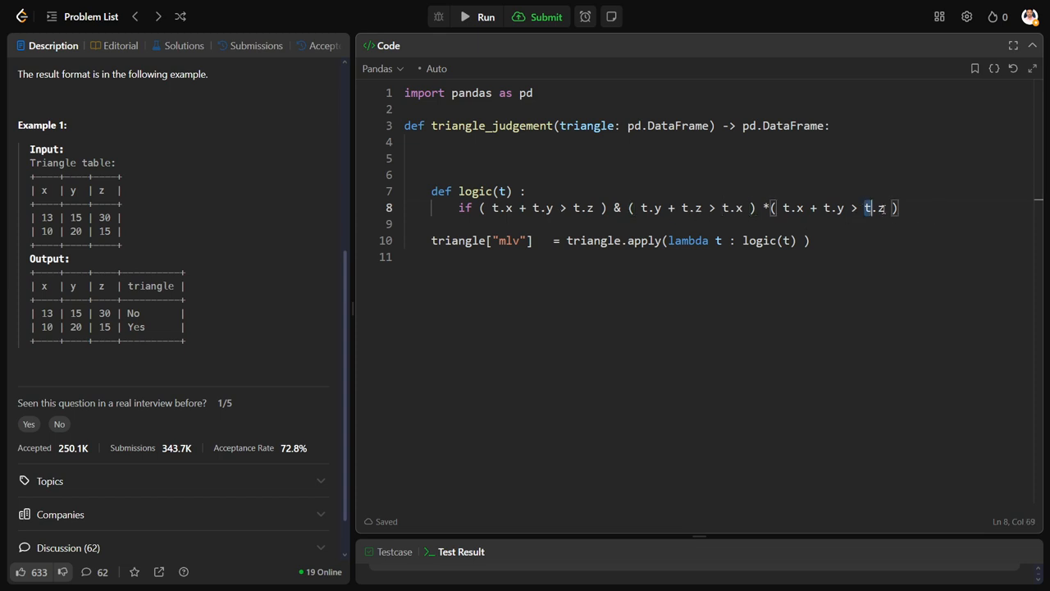
key("Backspace")
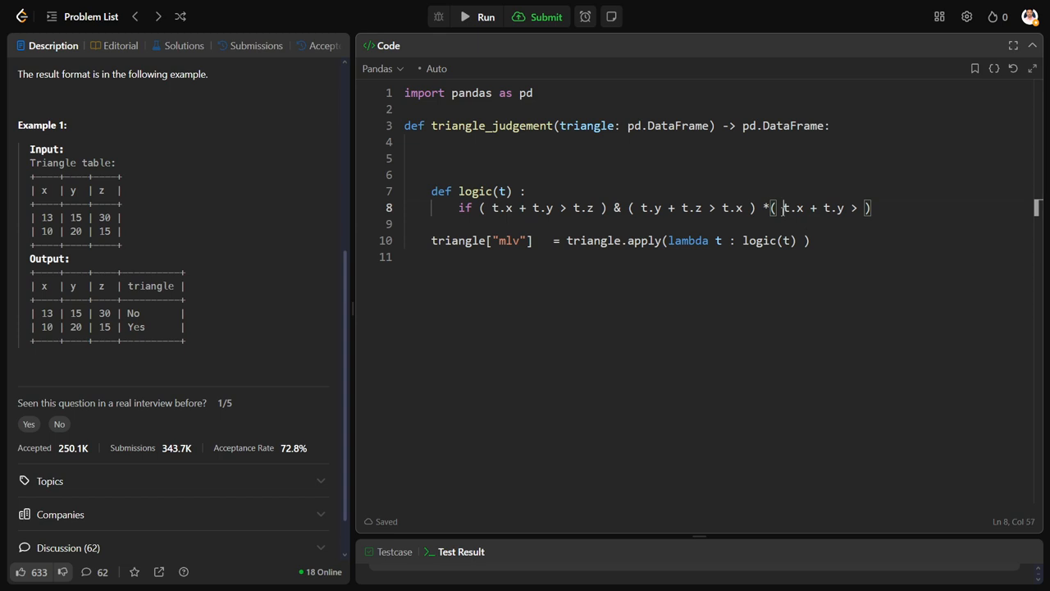
type("t.z  +")
type("re")
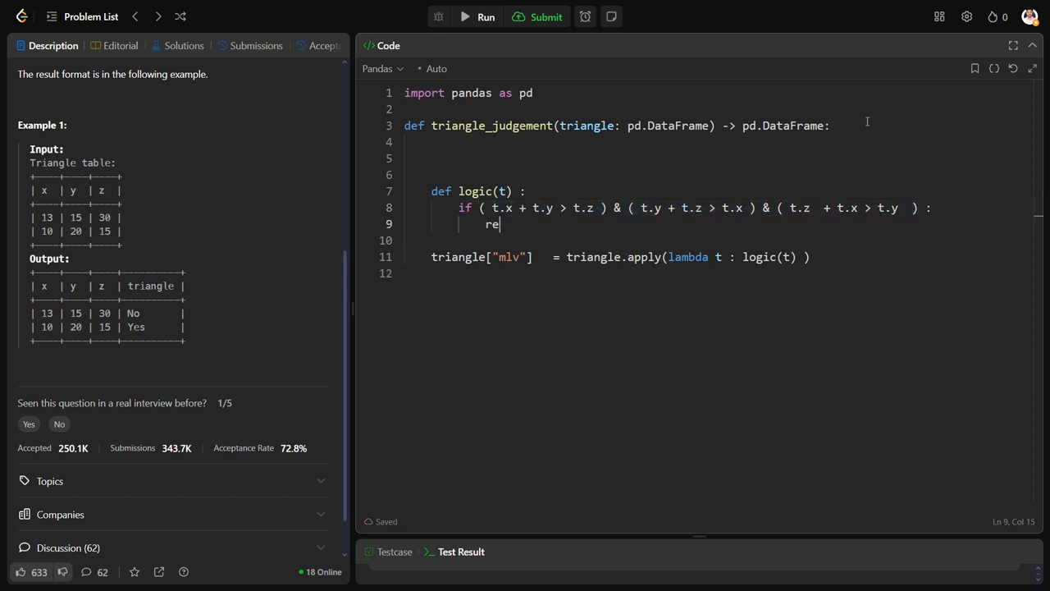
- Return "Yes" in the if branch, "No" in the else, and return triangle from the solution
type("turn \"\"")
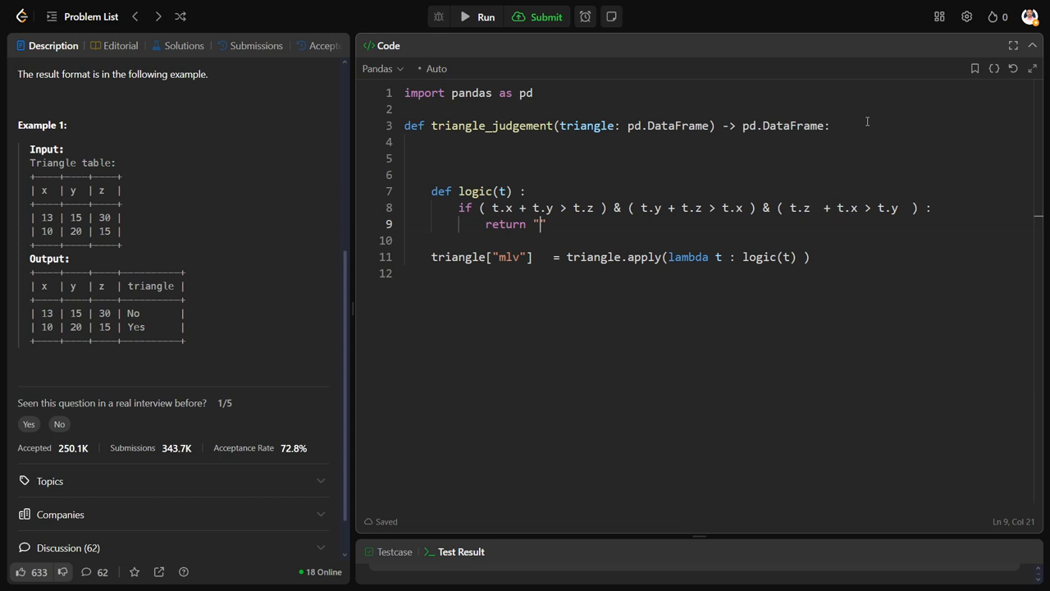
type("Yes")
type("return")
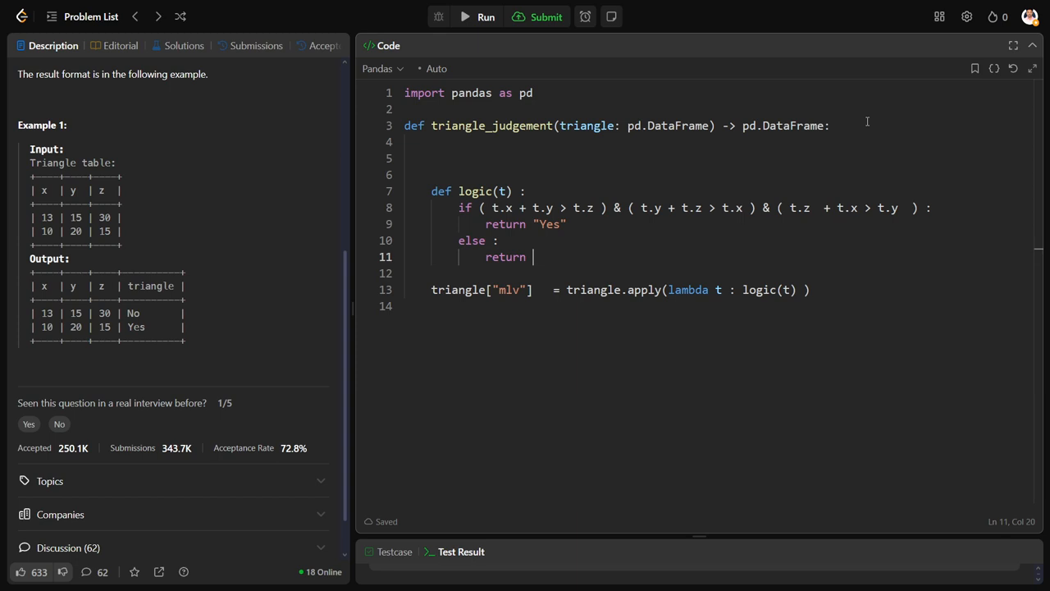
type("\"No\"")
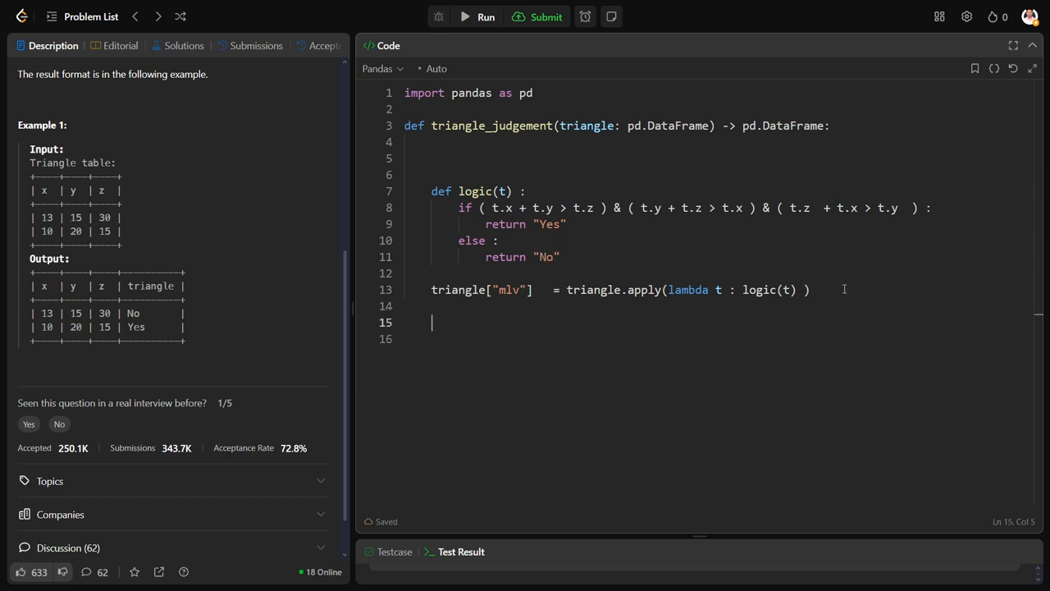
type("return tr")
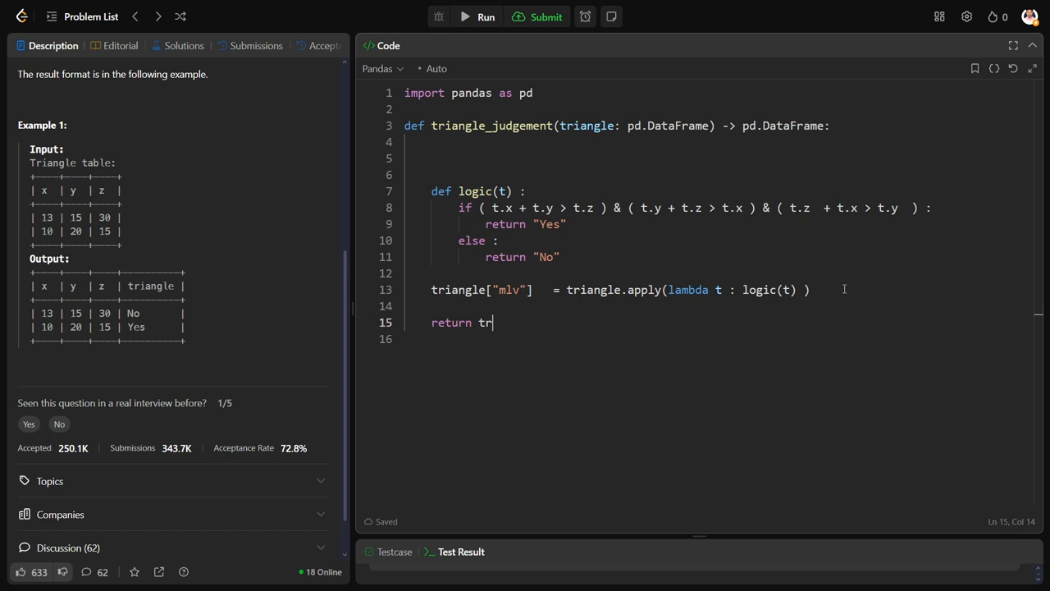
type("aing")
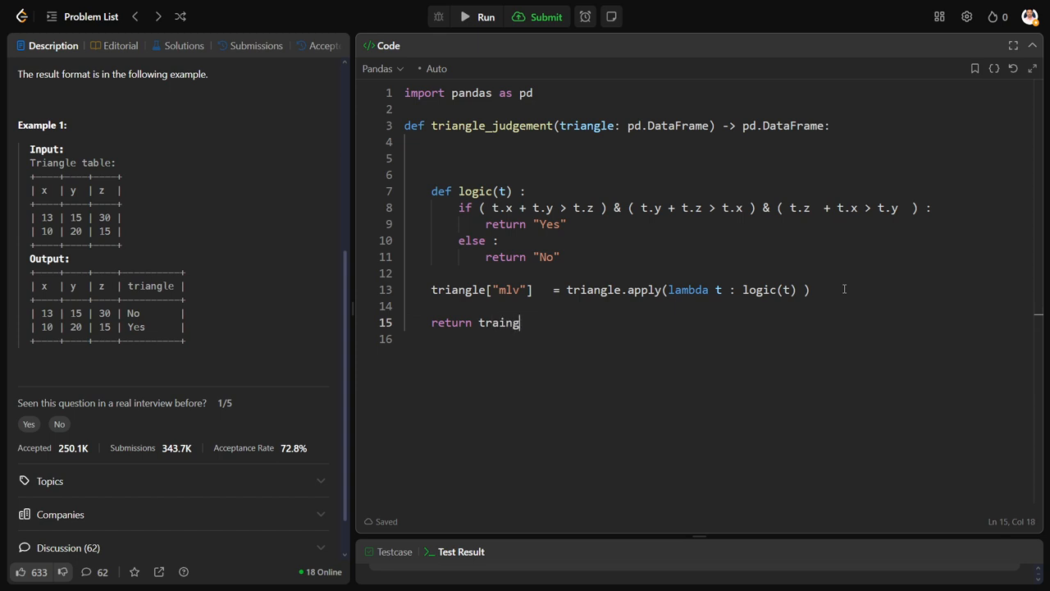
key("Backspace")
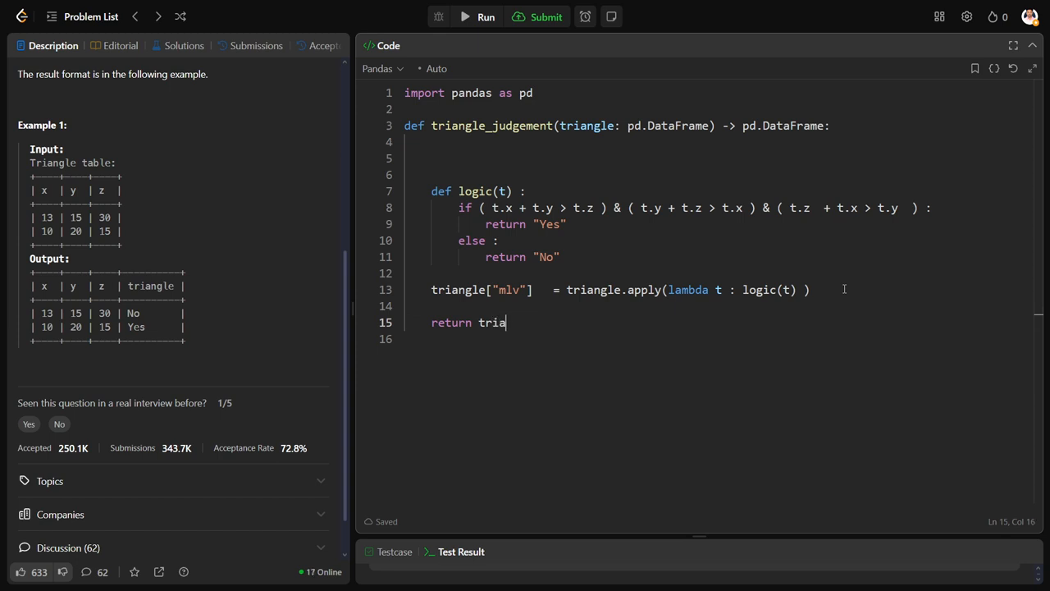
type("ngle")
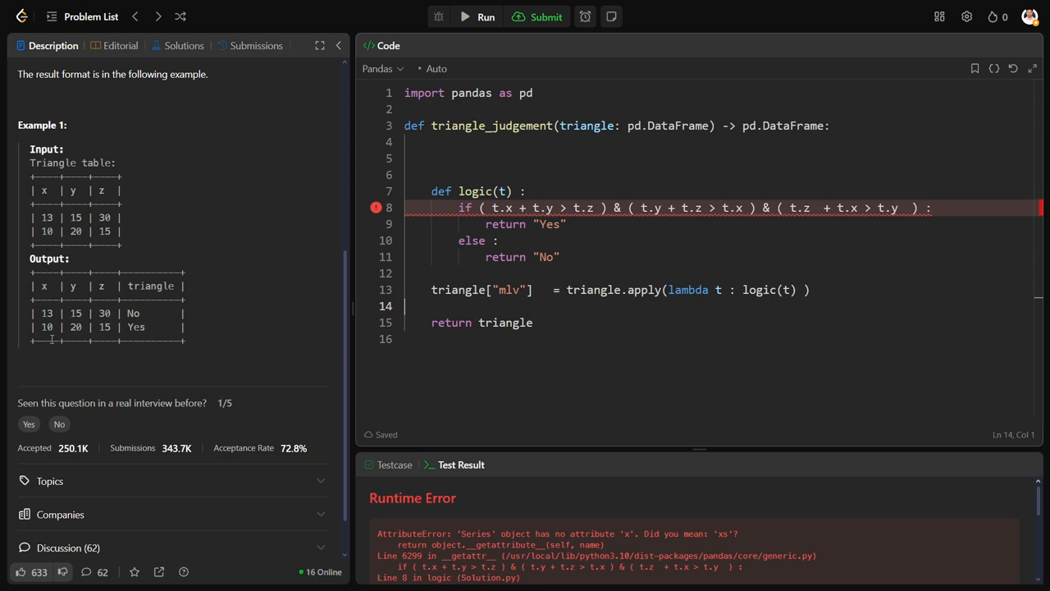
- After the AttributeError on x, start adding an axis argument to the apply call
double_click(107, 311)
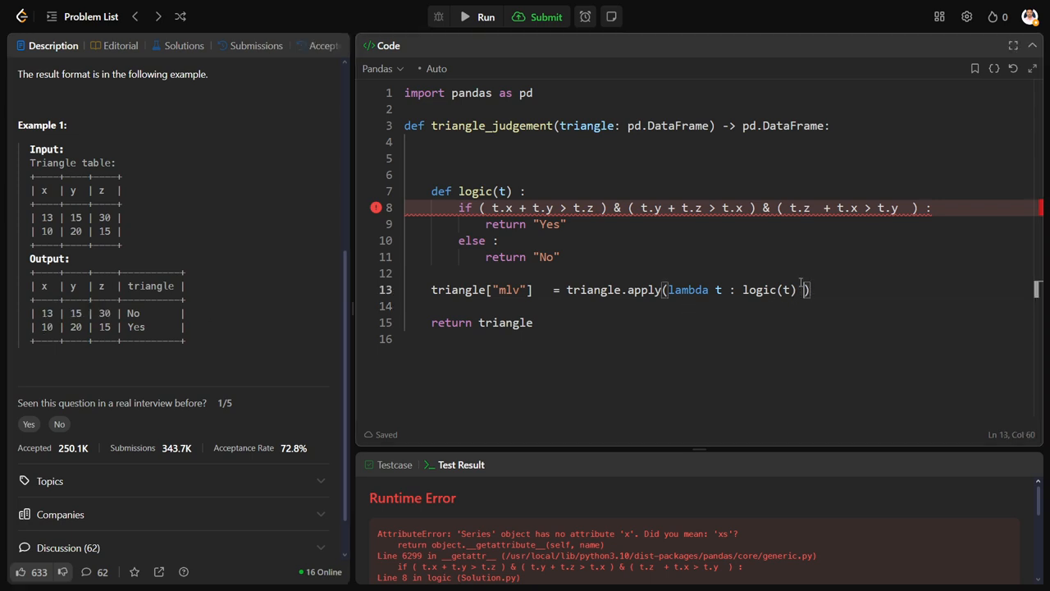
type(",axis = 1")
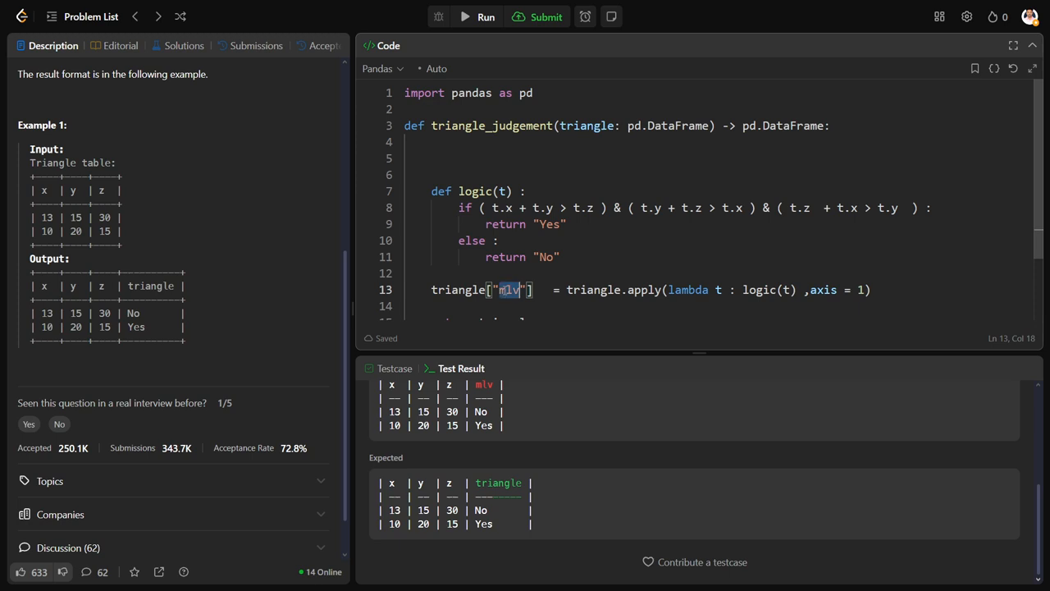
- Rename the new column from mlv to triangle so the run is Accepted
type("traingl")
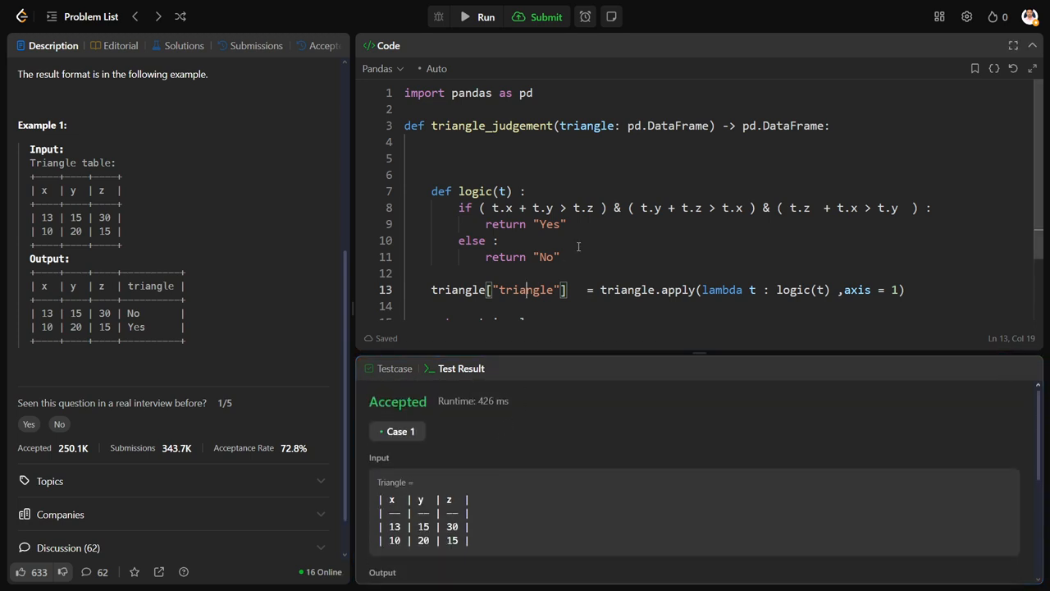
left_click(545, 16)
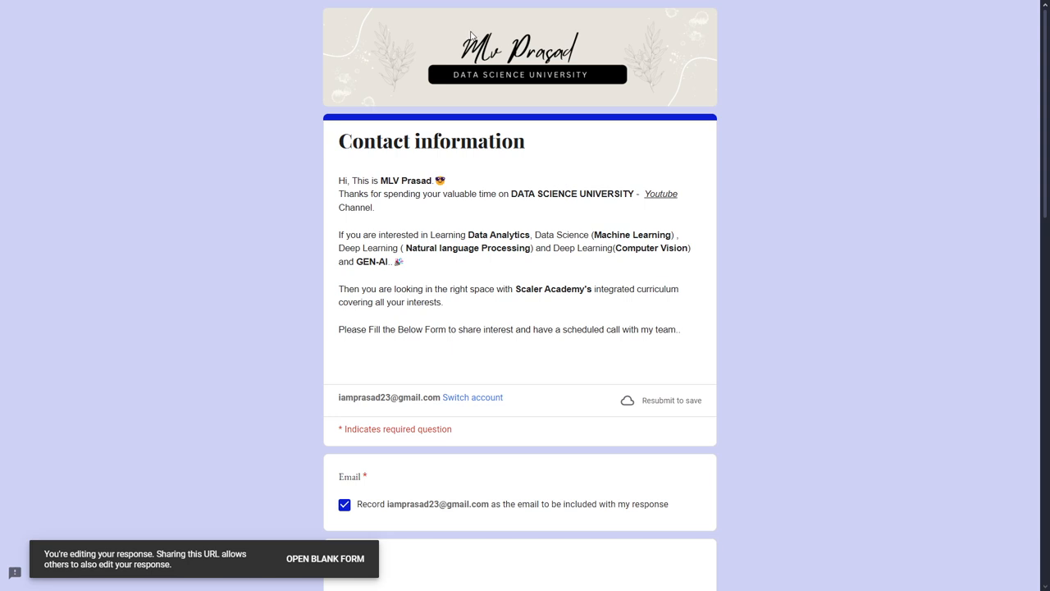
mouse_move(469, 36)
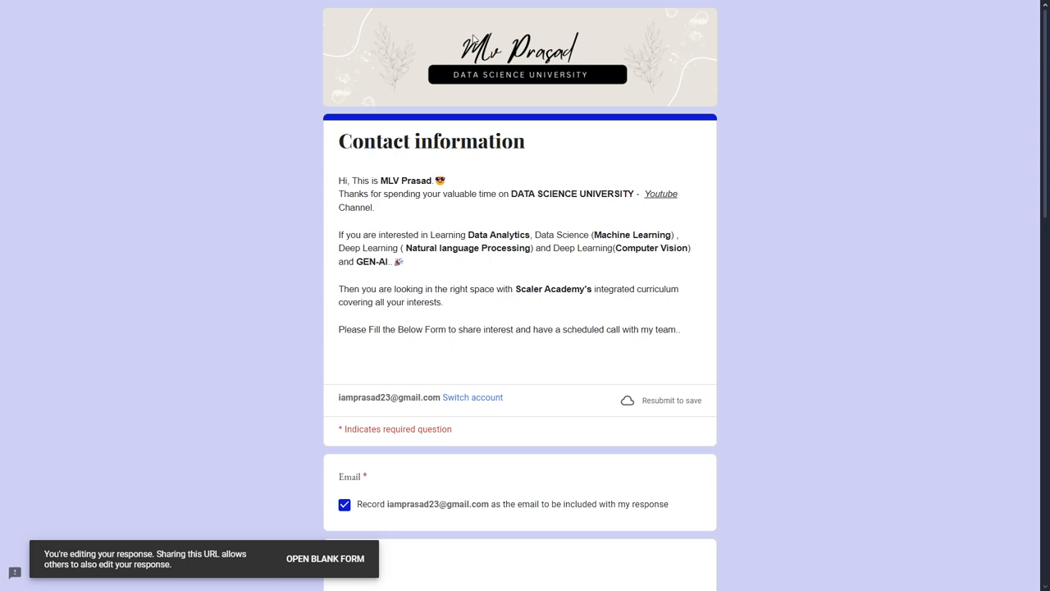
mouse_move(475, 39)
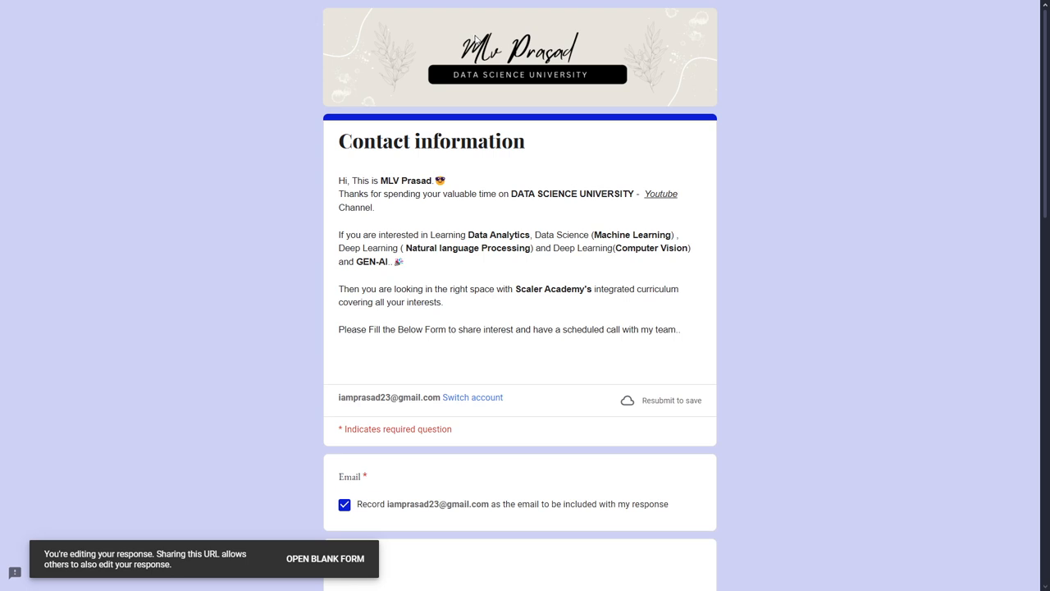